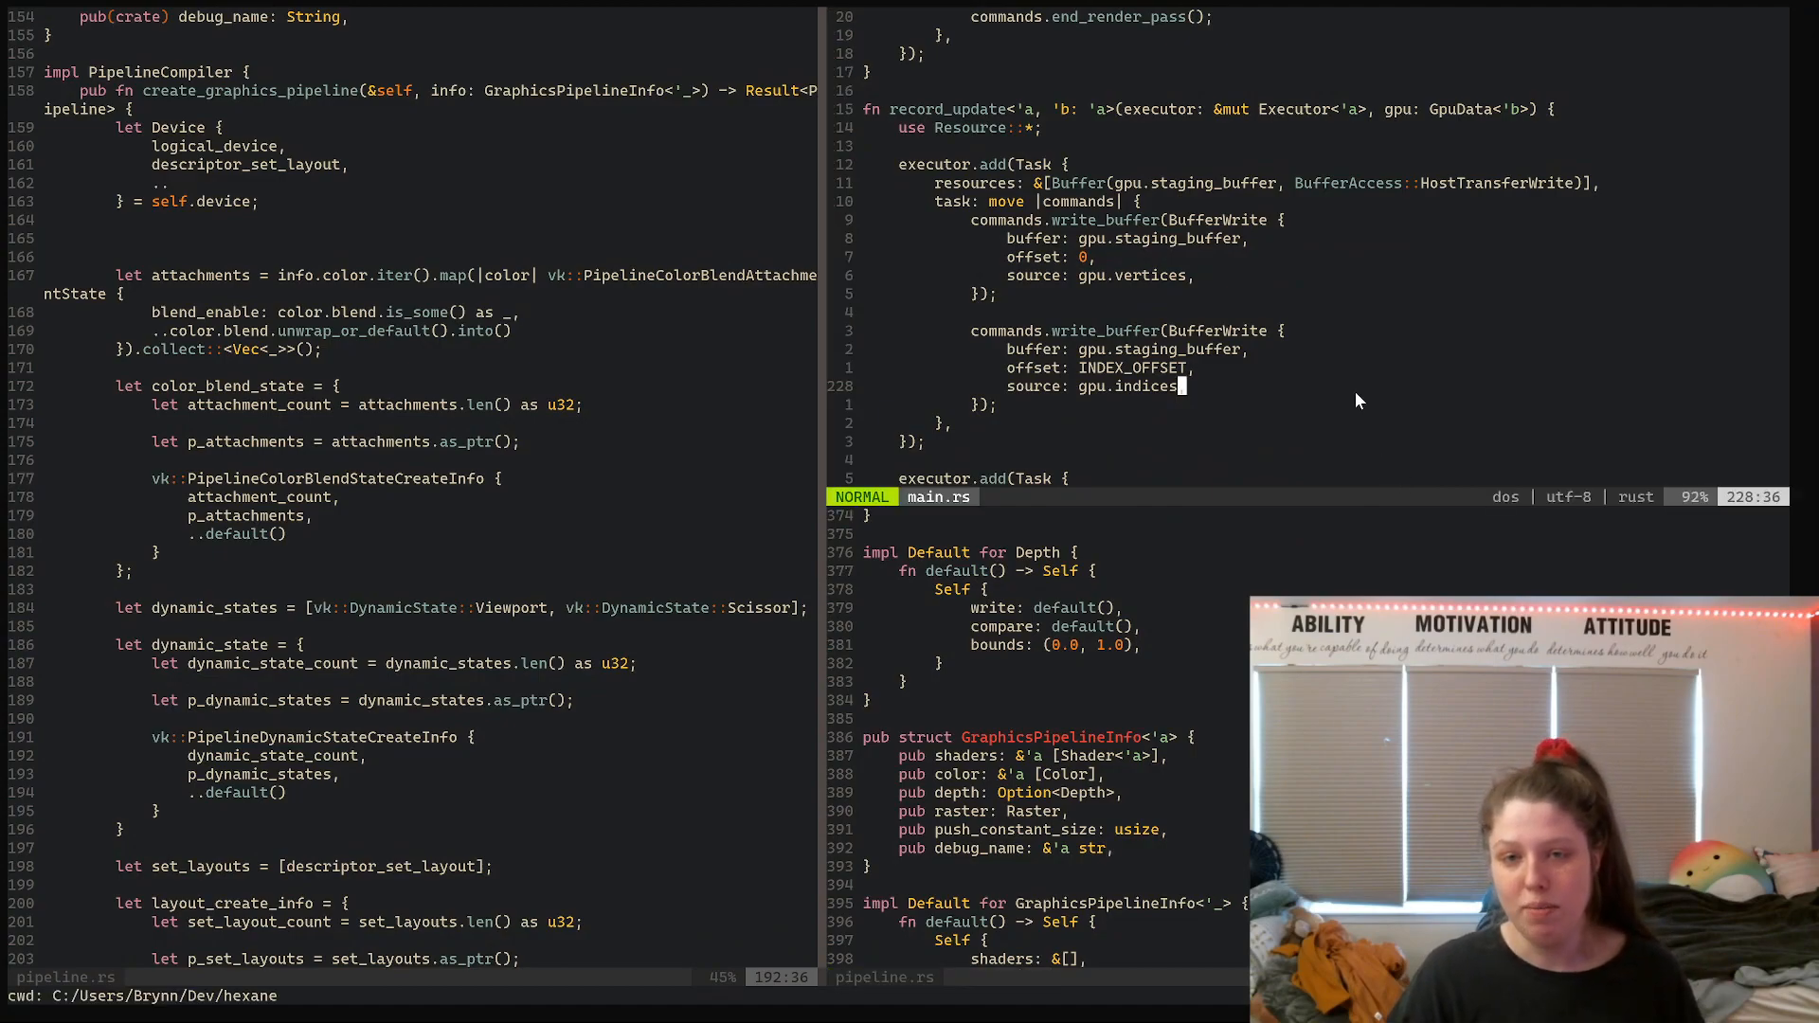
Highlight the optimizer passed to the executor and the image resource in the draw task
{"action": "scroll", "scroll_direction": "up", "scroll_amount": 3}
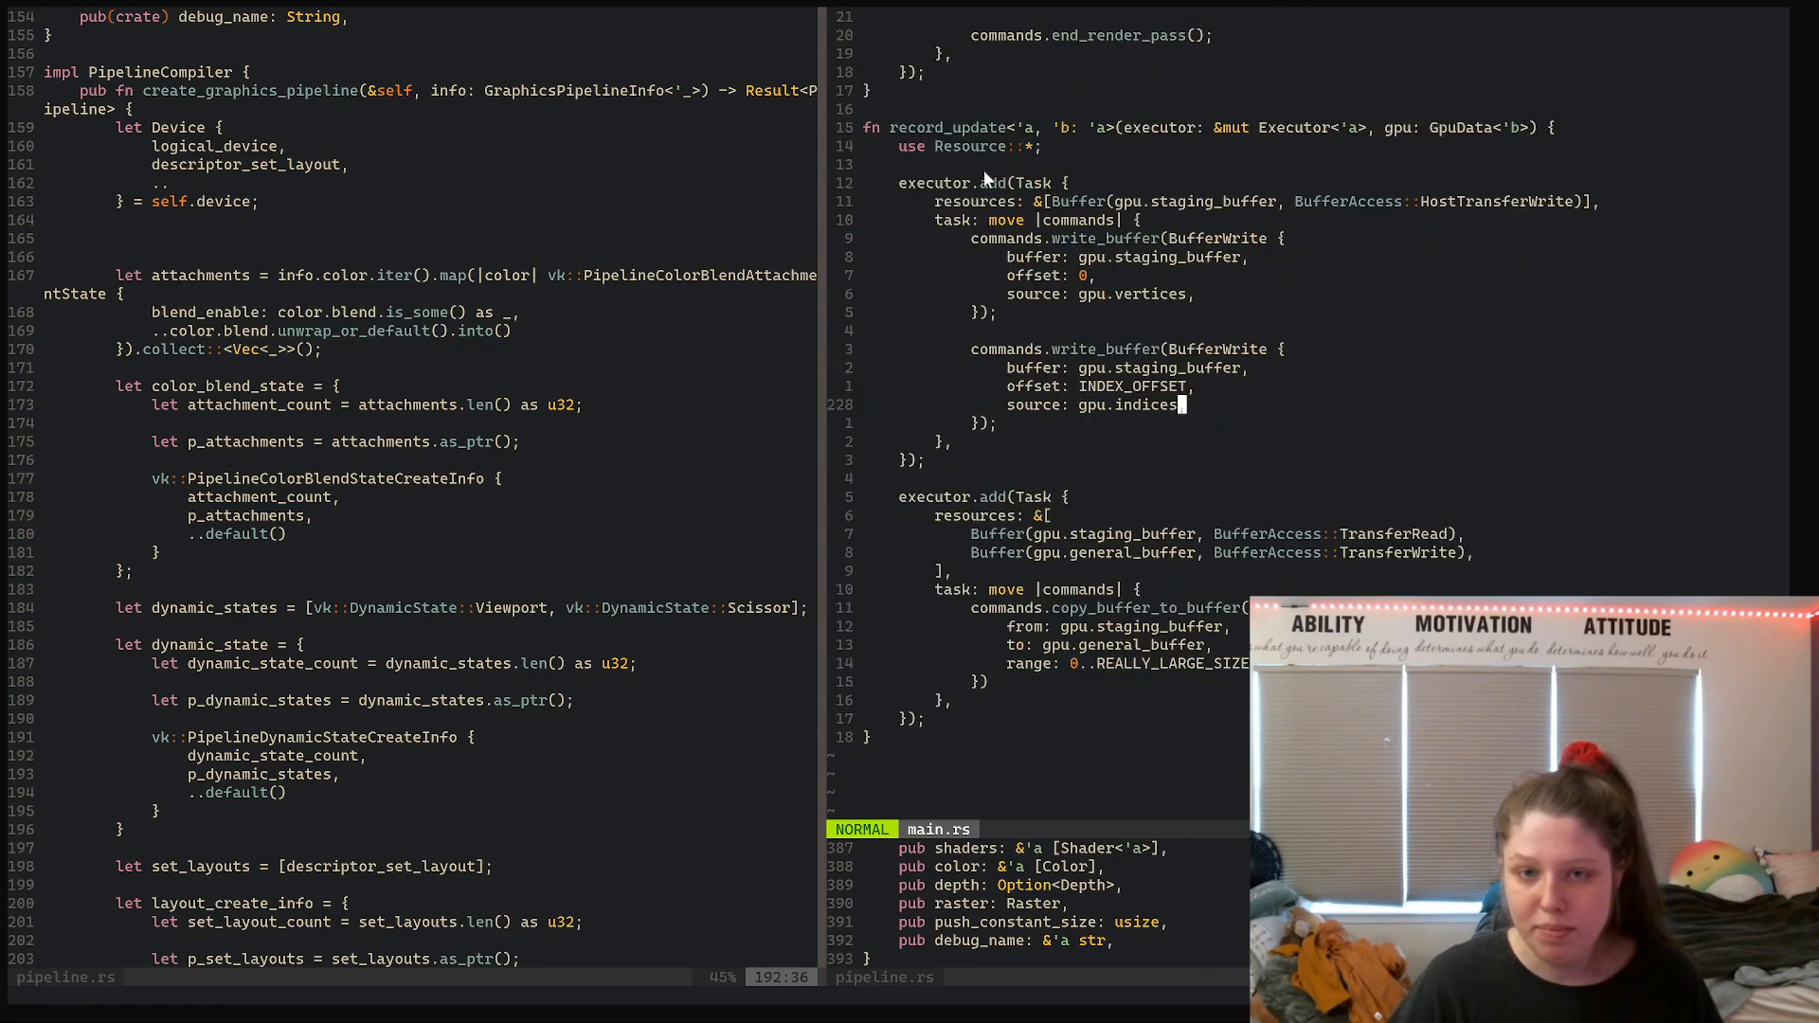
{"action": "scroll", "scroll_direction": "up", "scroll_amount": 3}
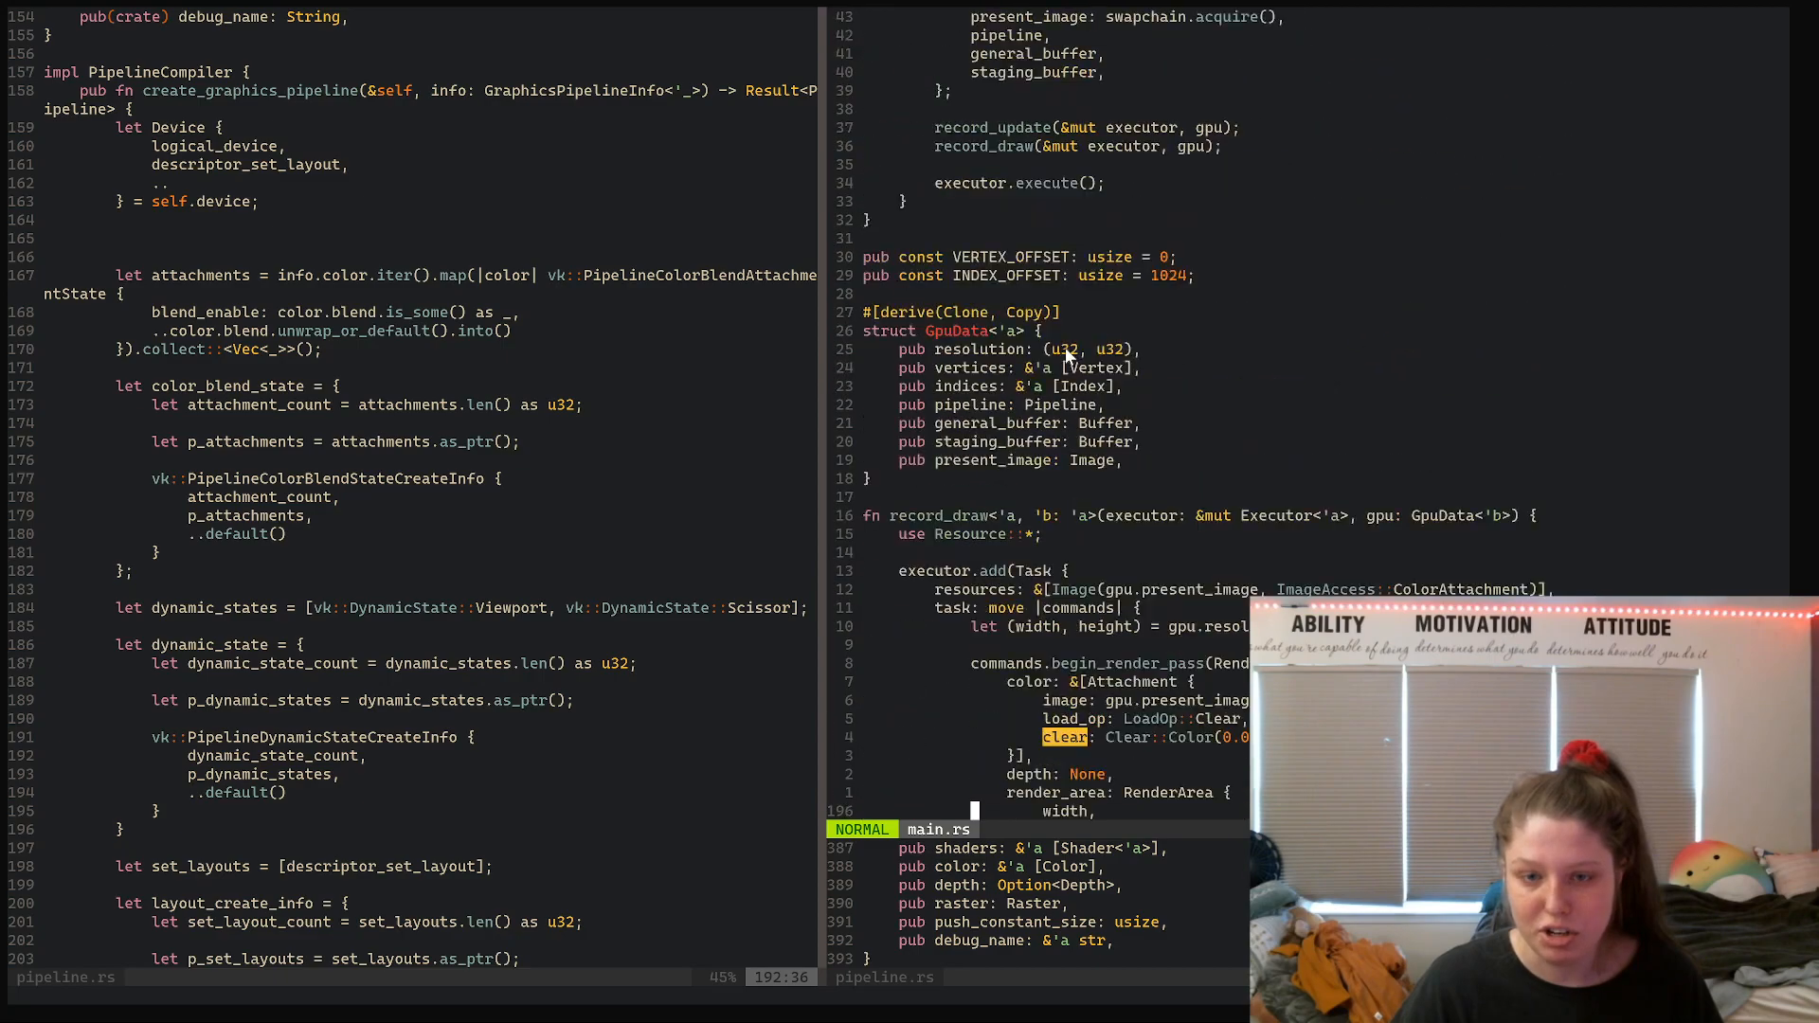
{"action": "scroll", "scroll_direction": "up", "scroll_amount": 3}
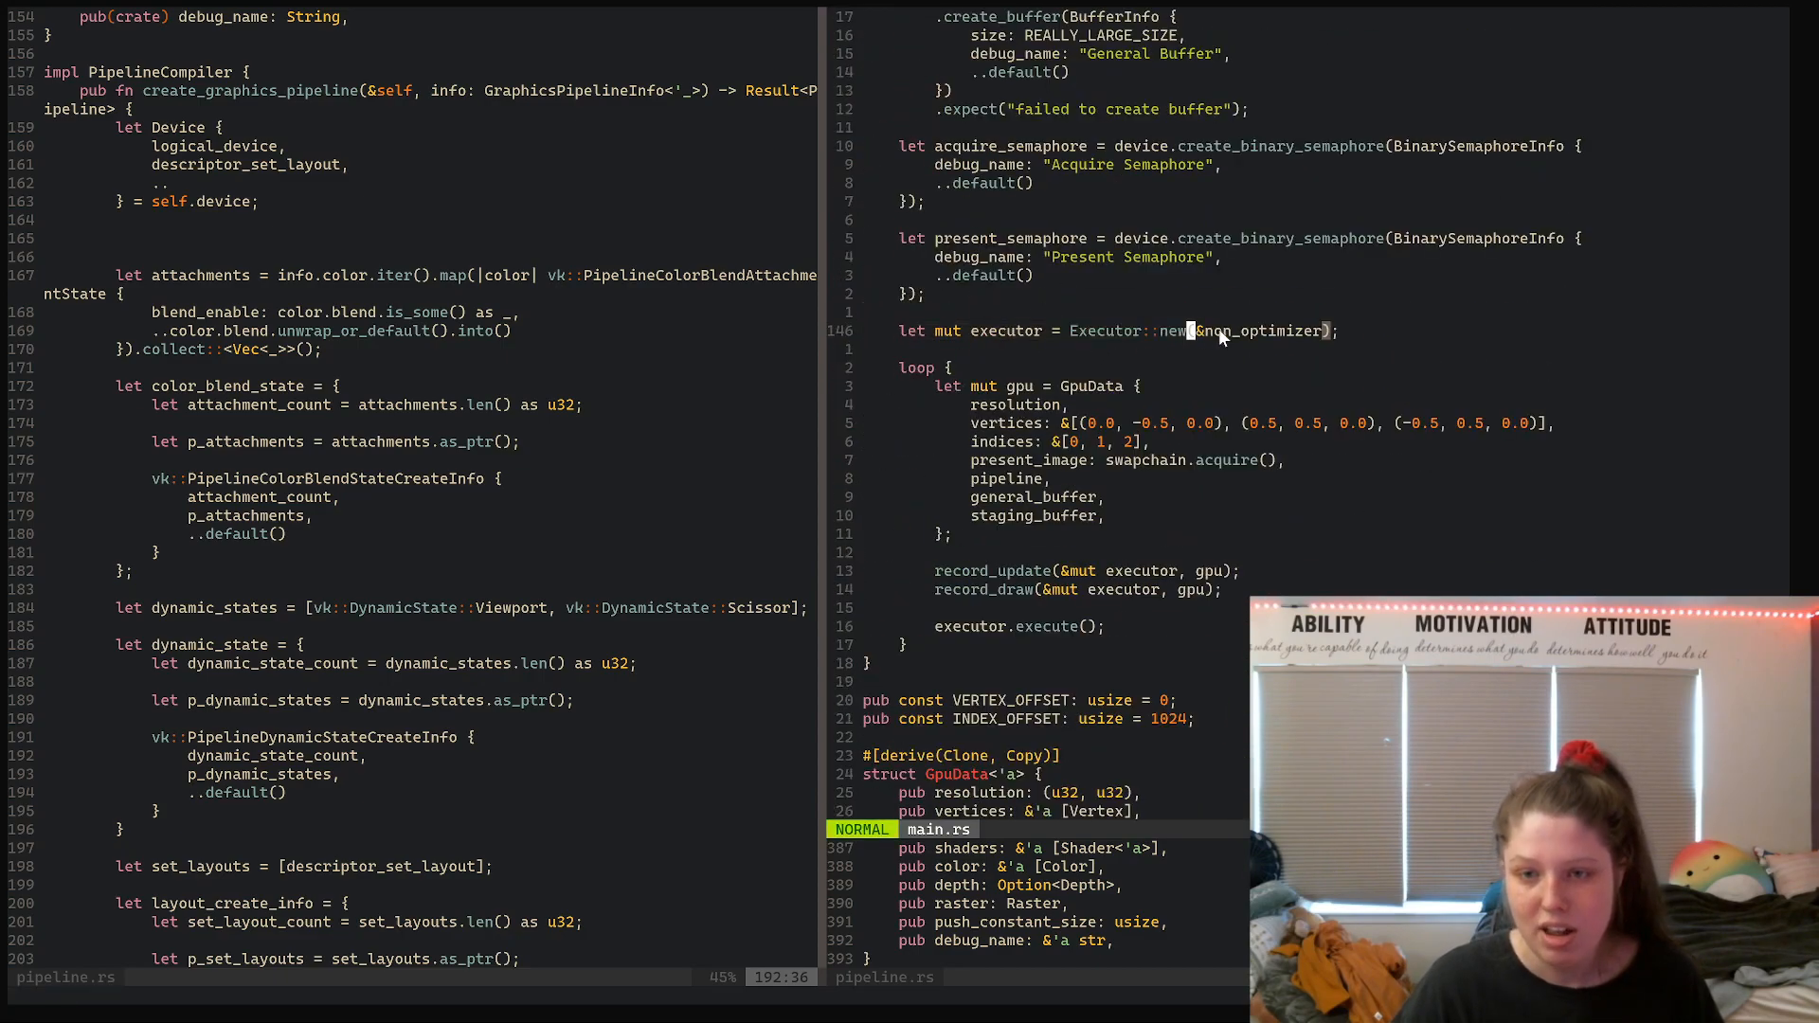
{"action": "key", "text": "v"}
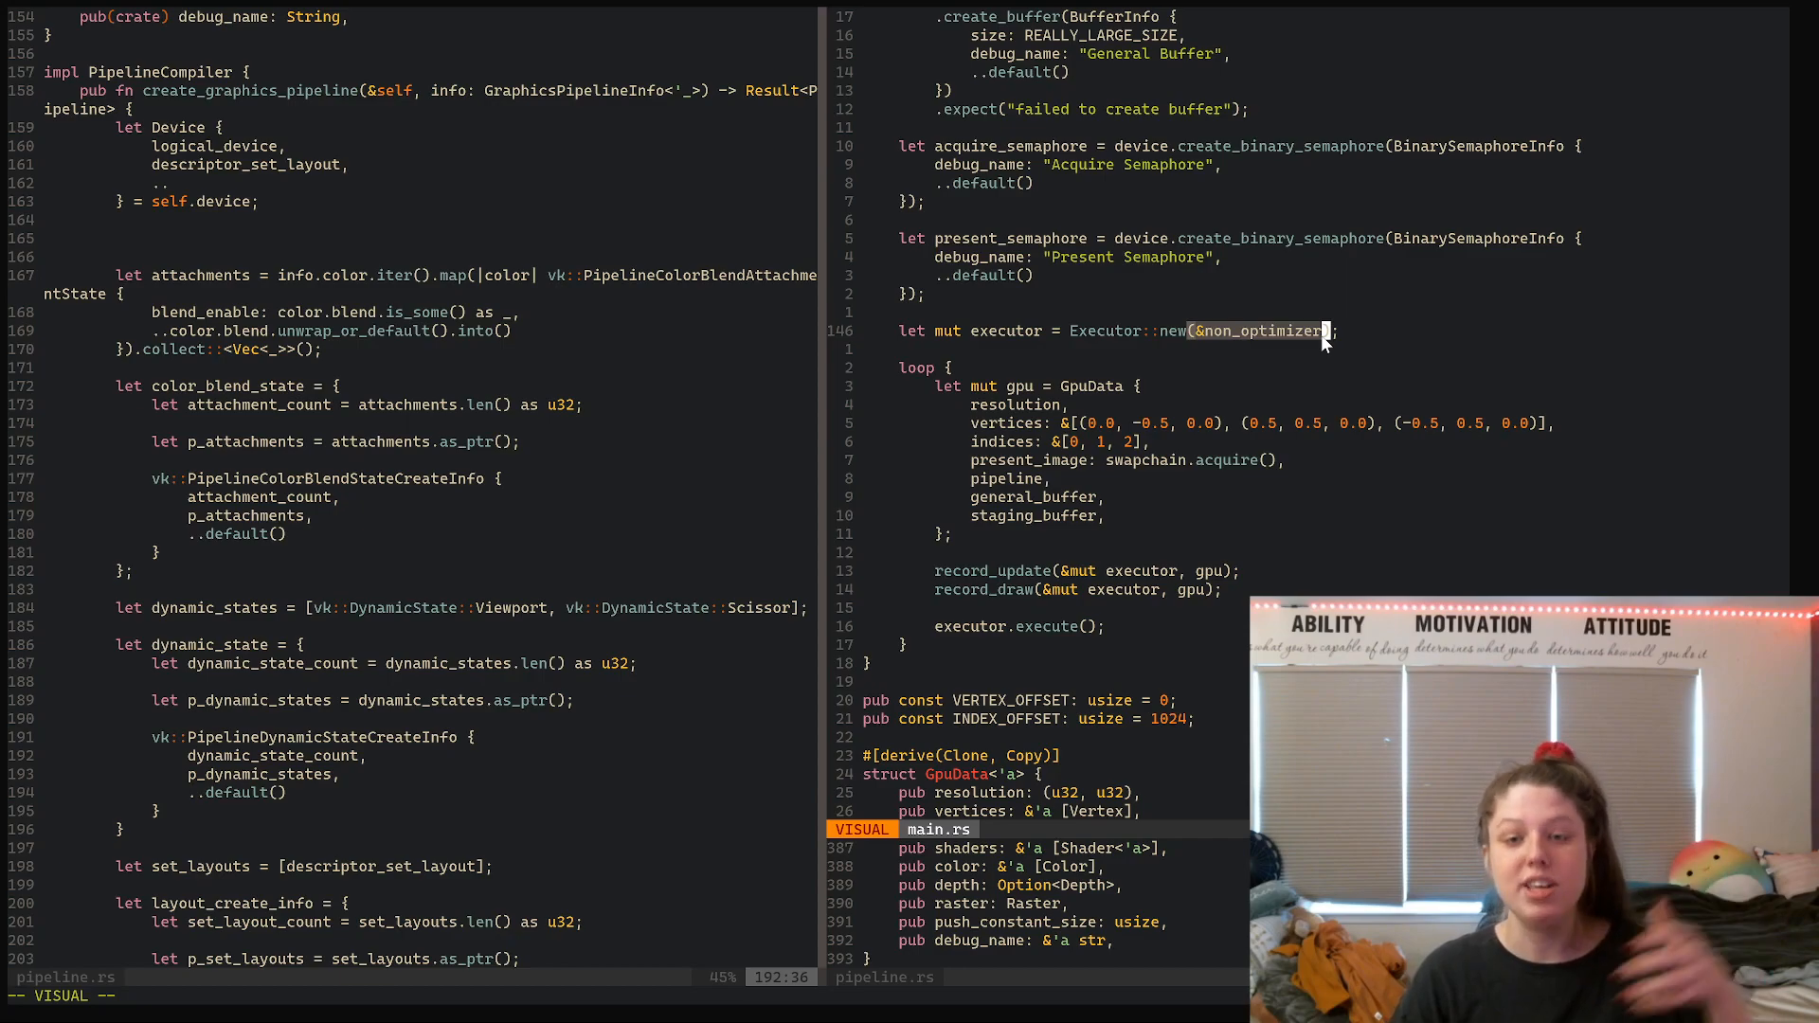
{"action": "mouse_move", "coordinate": [1088, 583]}
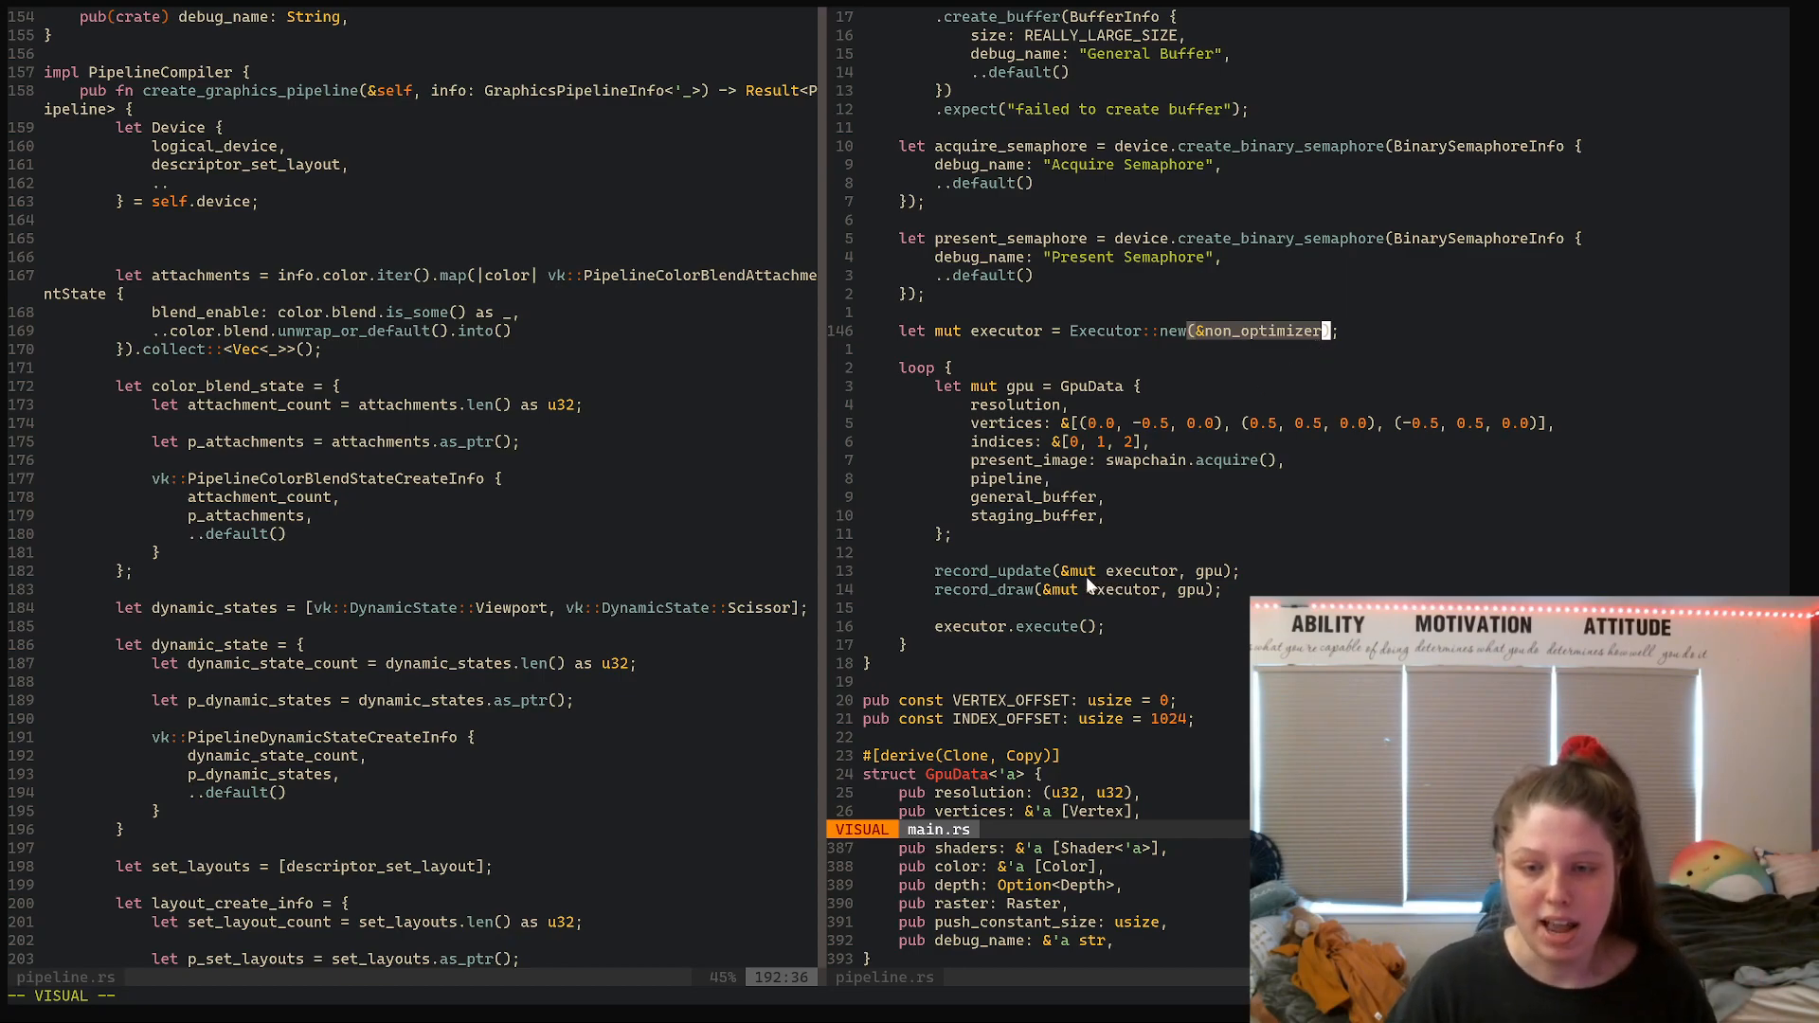
{"action": "key", "text": "Escape"}
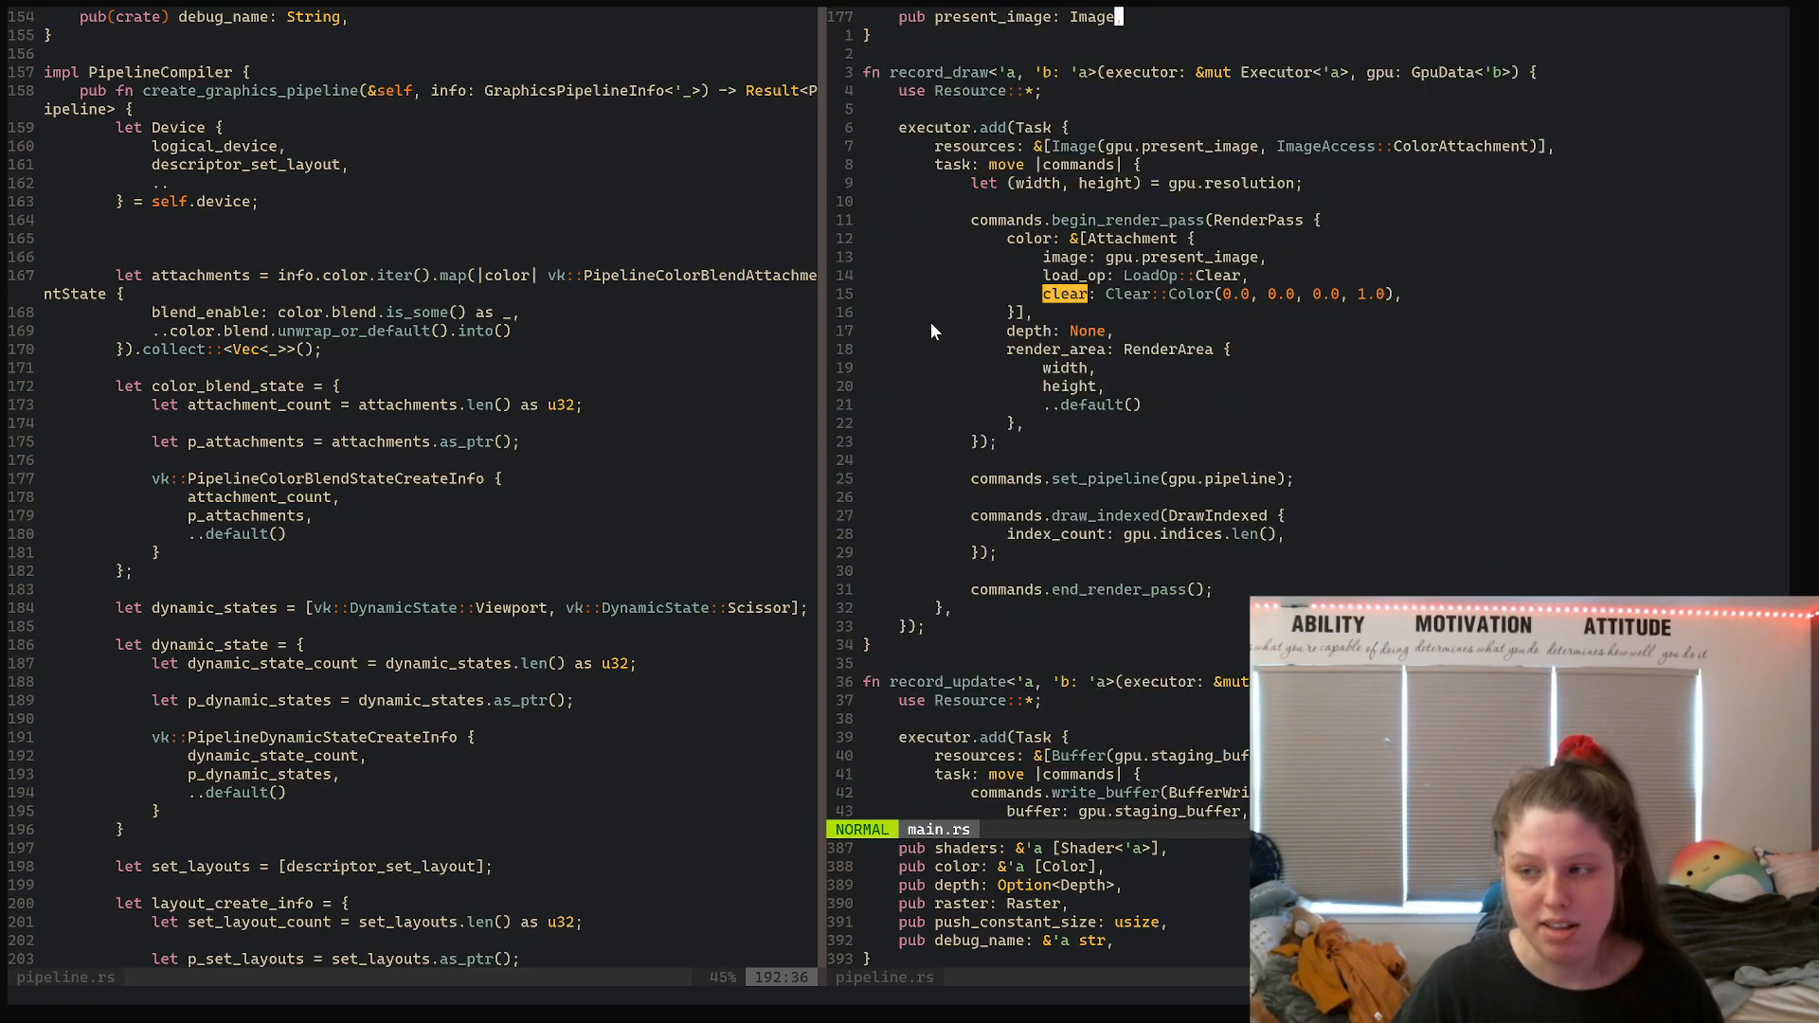
{"action": "mouse_move", "coordinate": [1020, 129]}
{"action": "type", "text": ","}
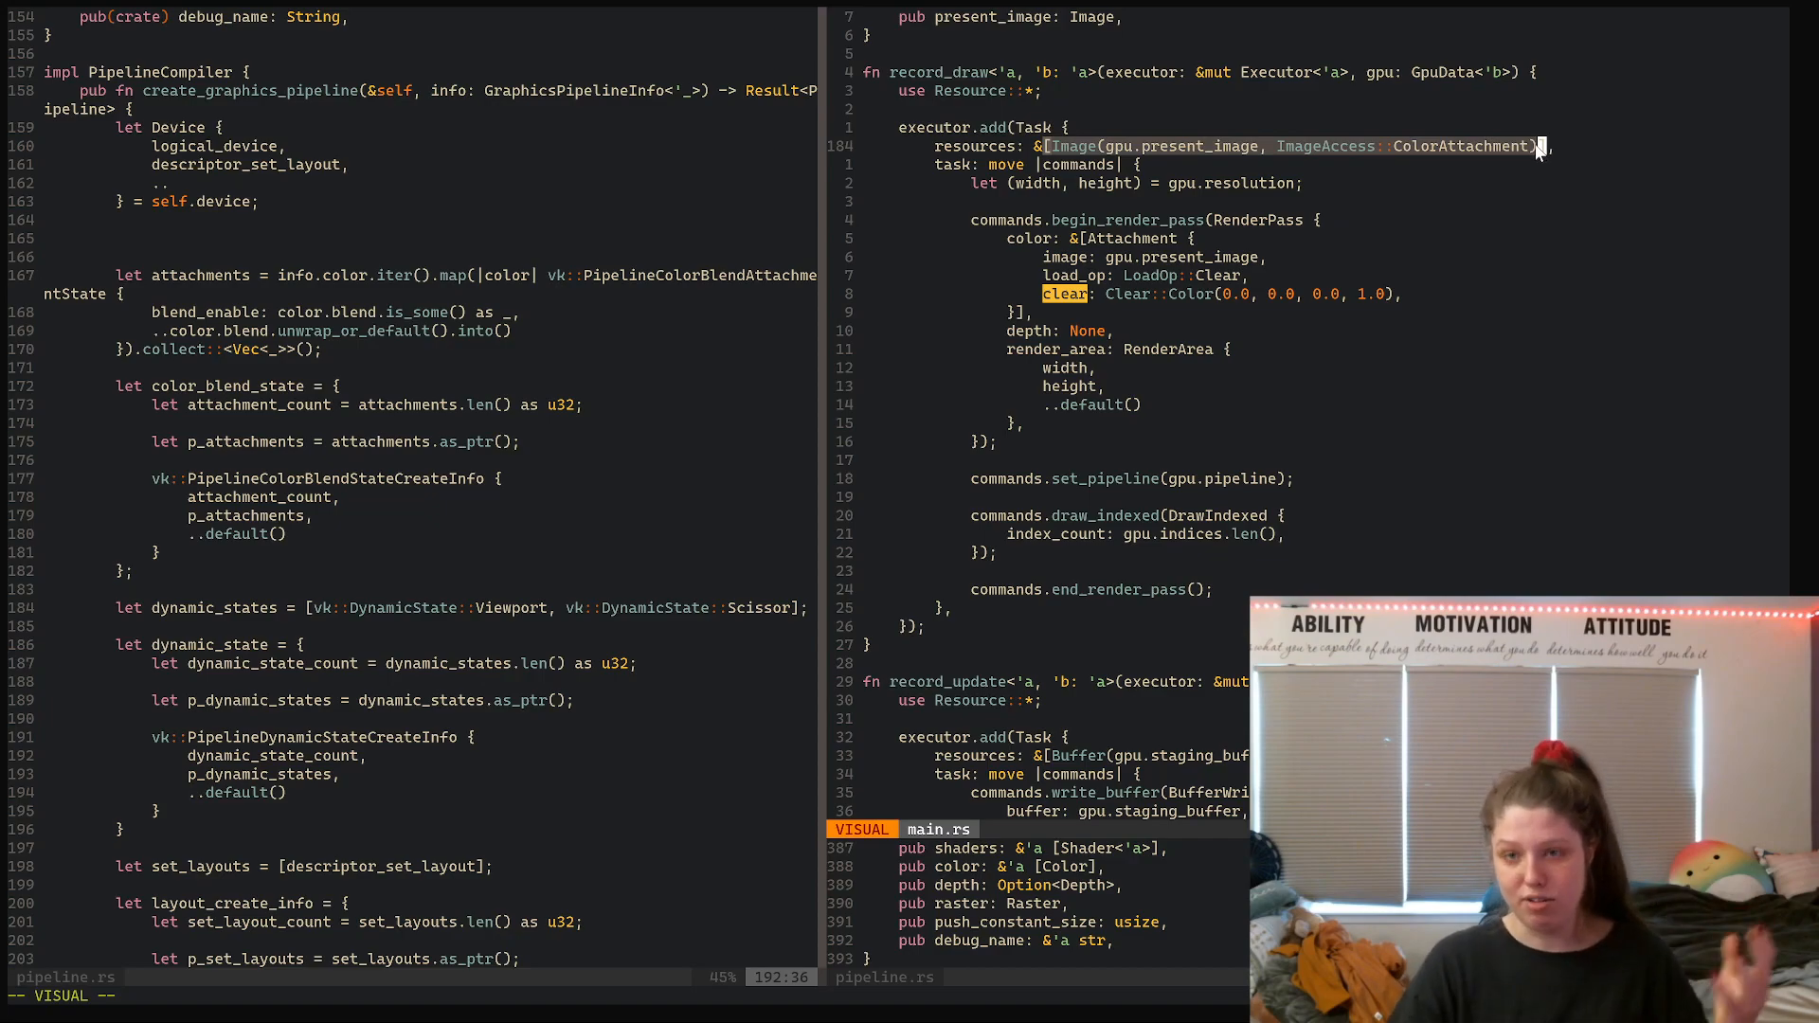
{"action": "key", "text": "Escape"}
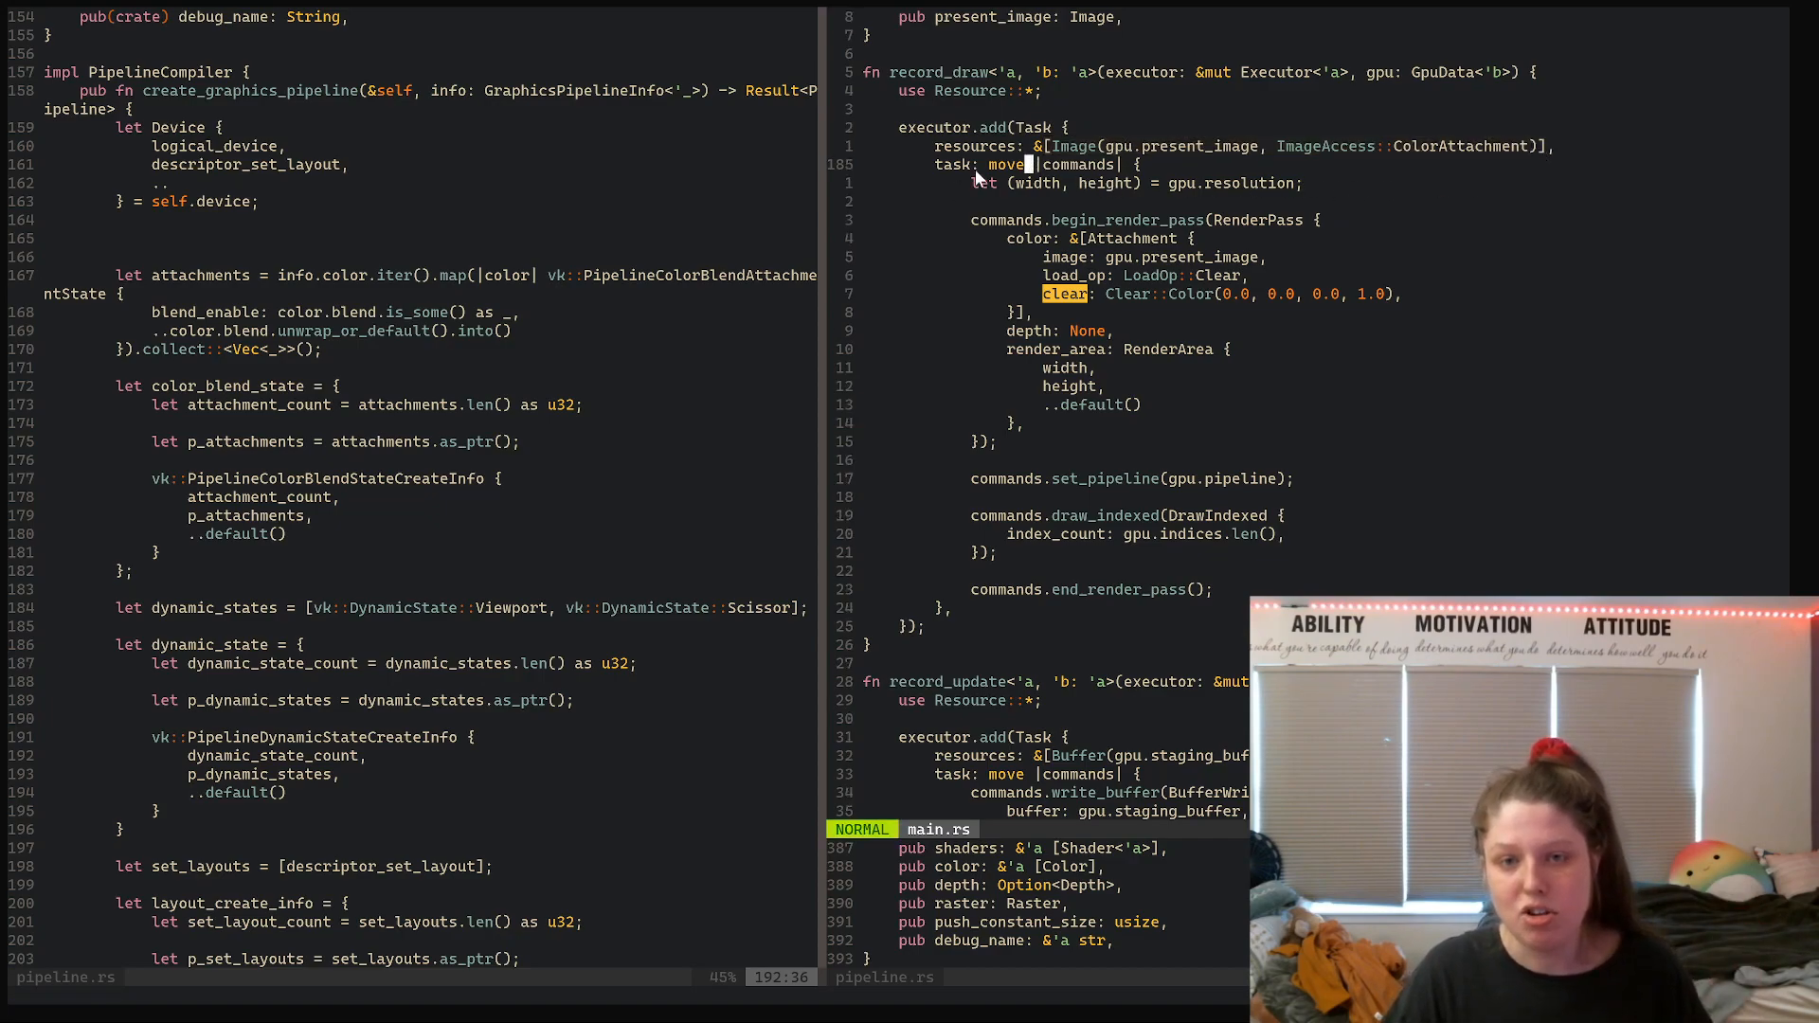
Highlight the draw task body and the present image resource declaration while scrolling through the tasks
{"action": "key", "text": "V"}
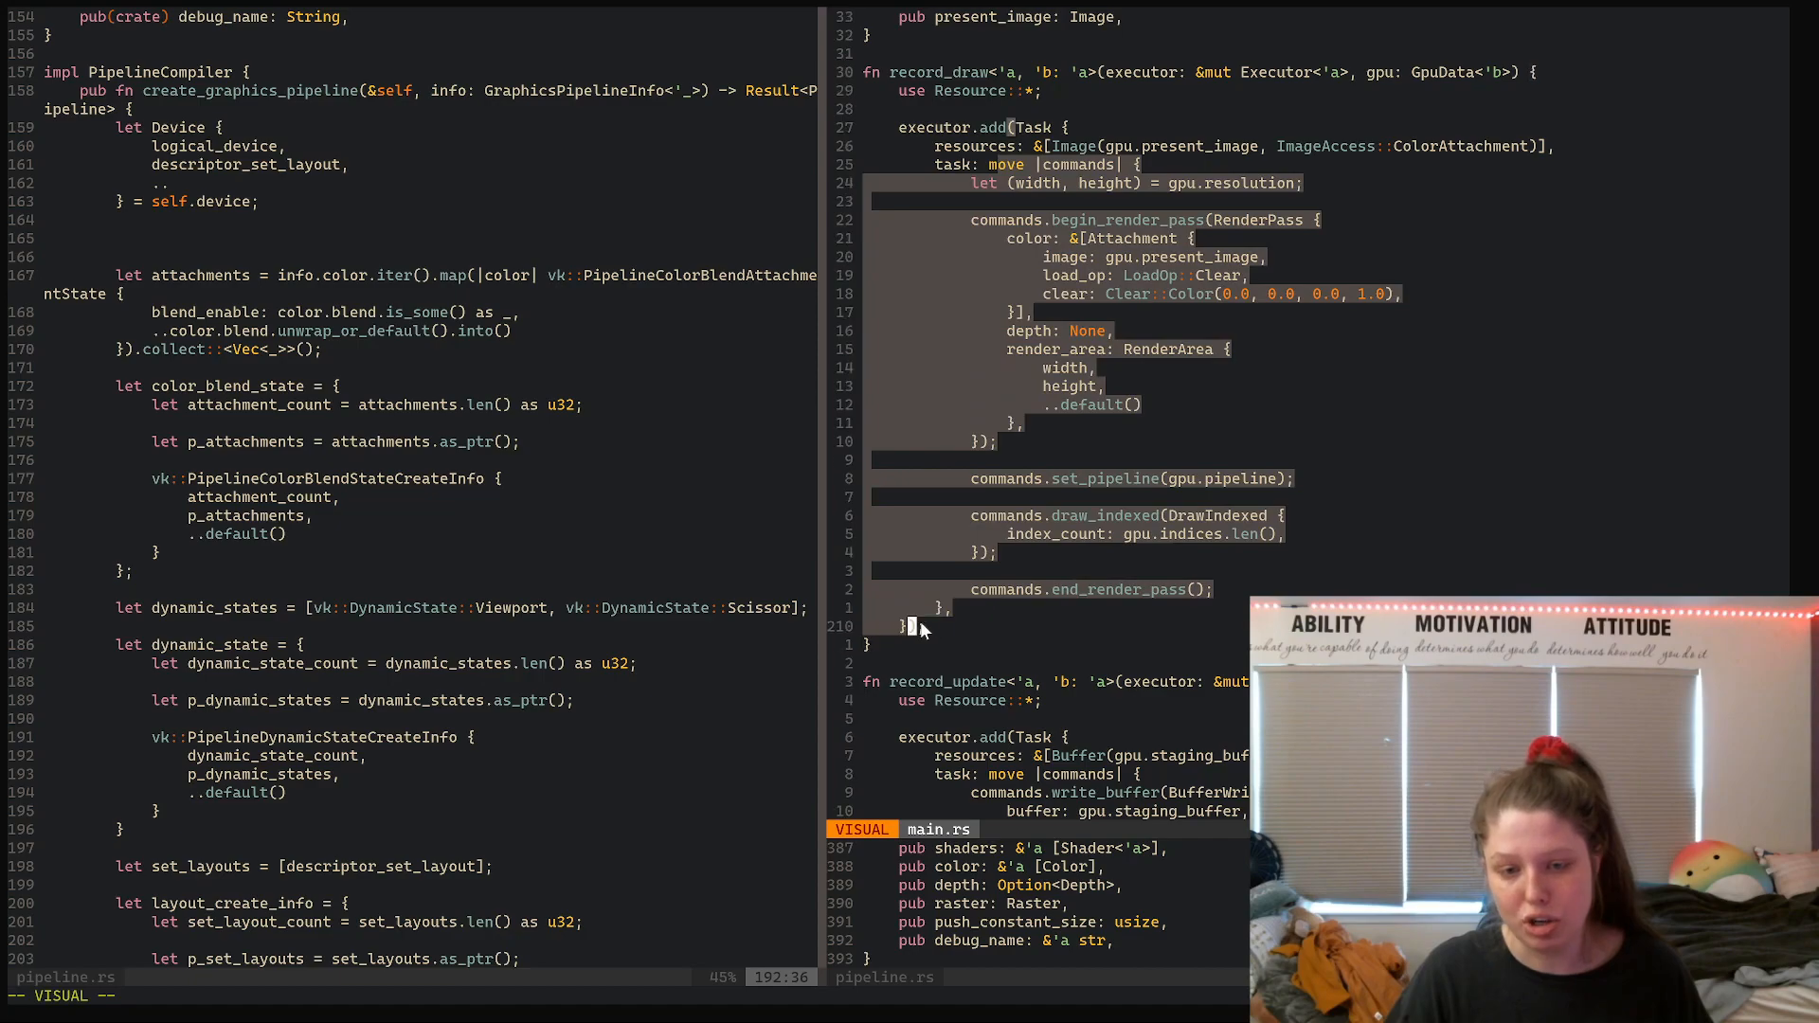
{"action": "key", "text": "Escape"}
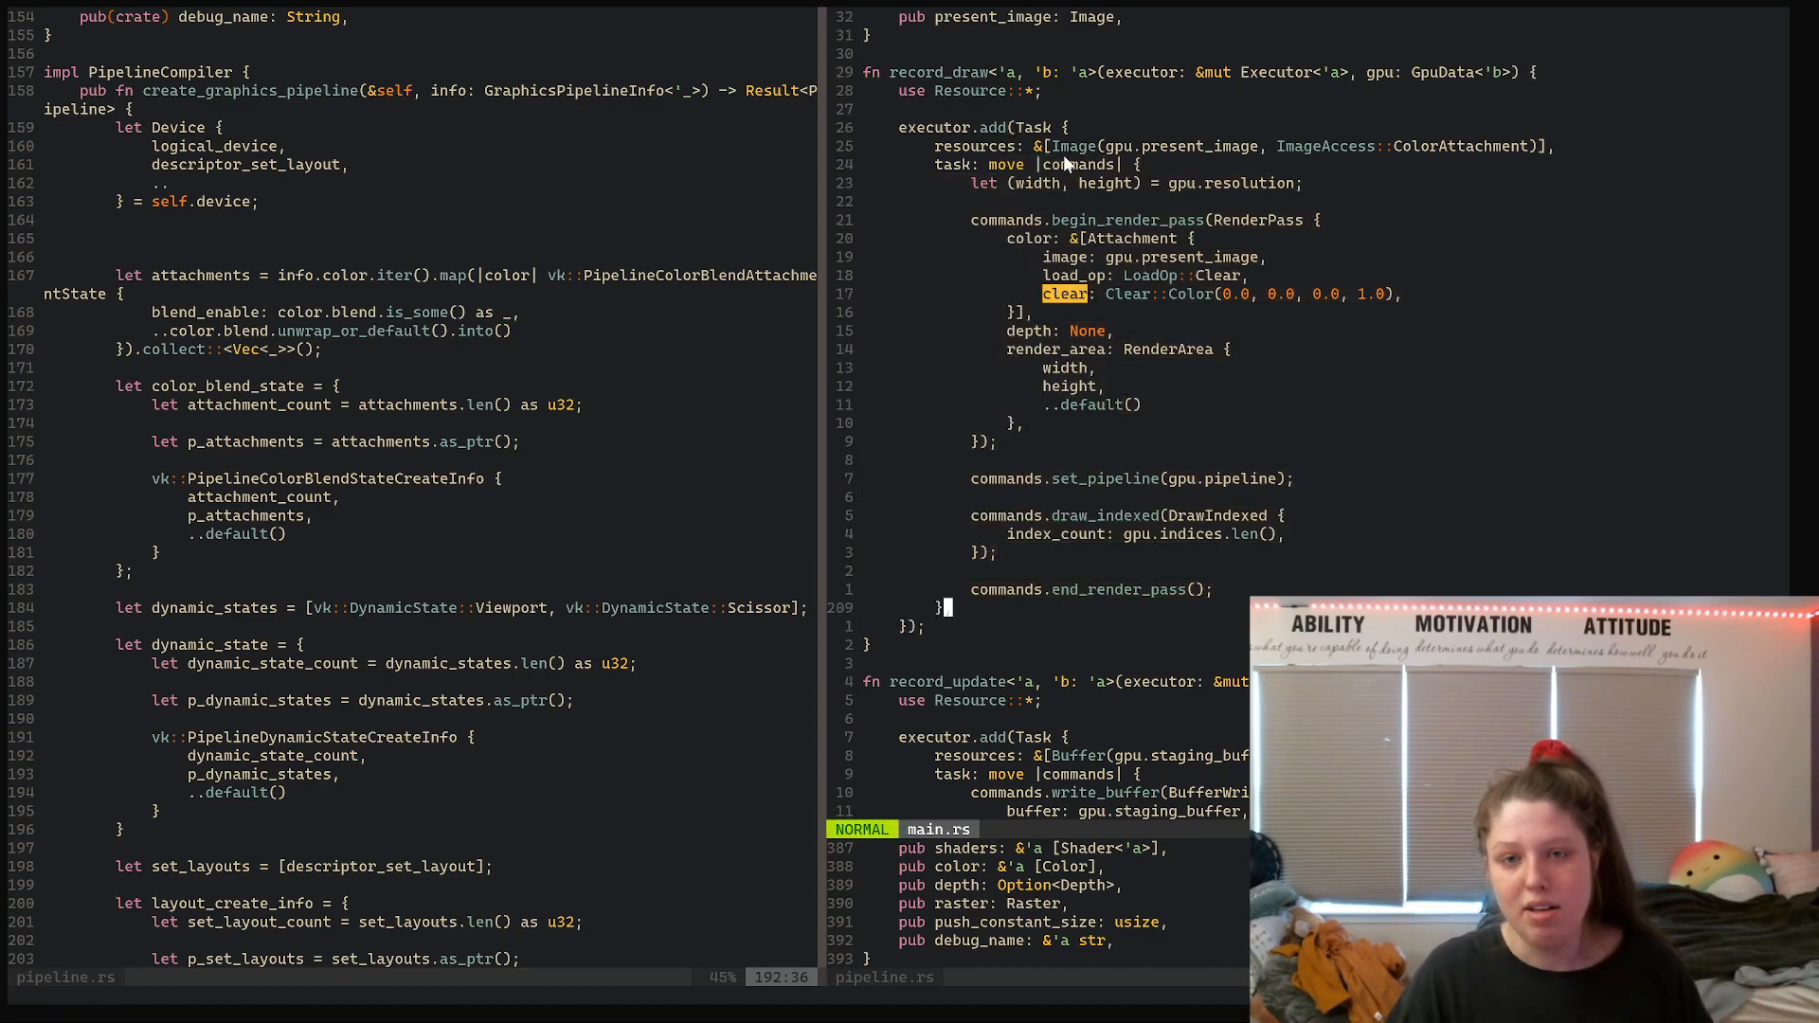
{"action": "mouse_move", "coordinate": [1048, 173]}
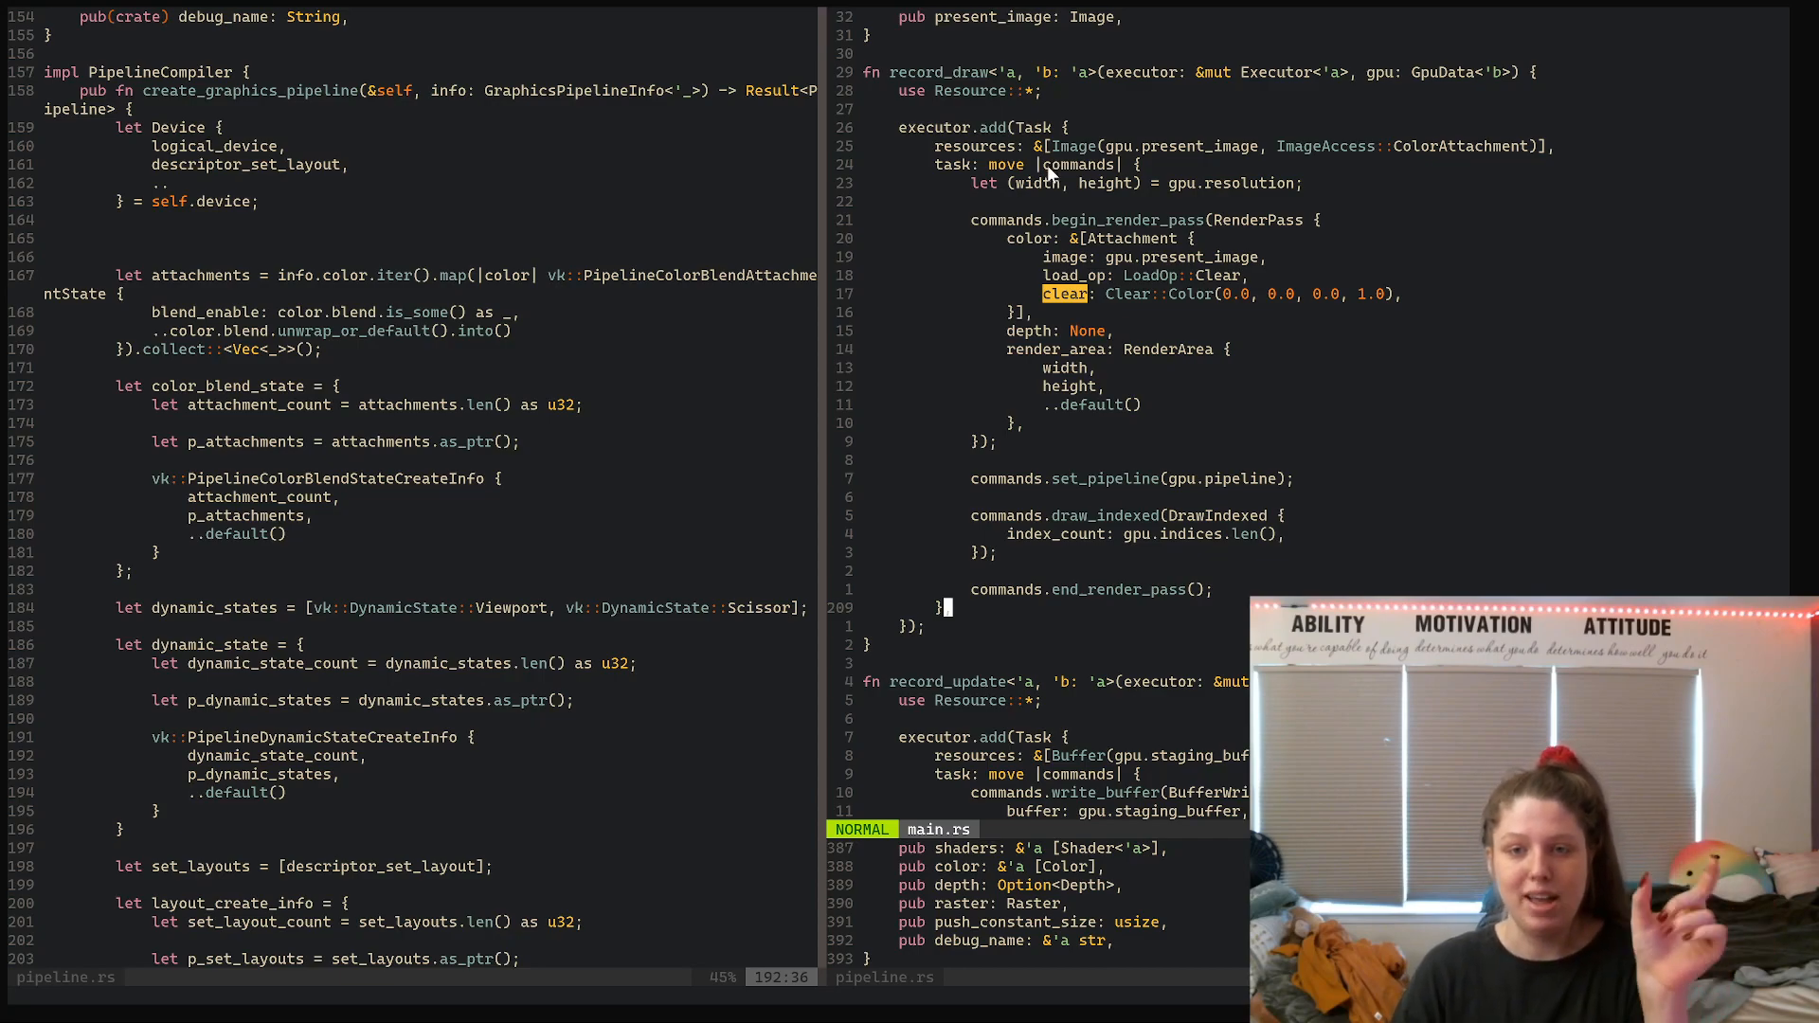
{"action": "mouse_move", "coordinate": [1048, 192]}
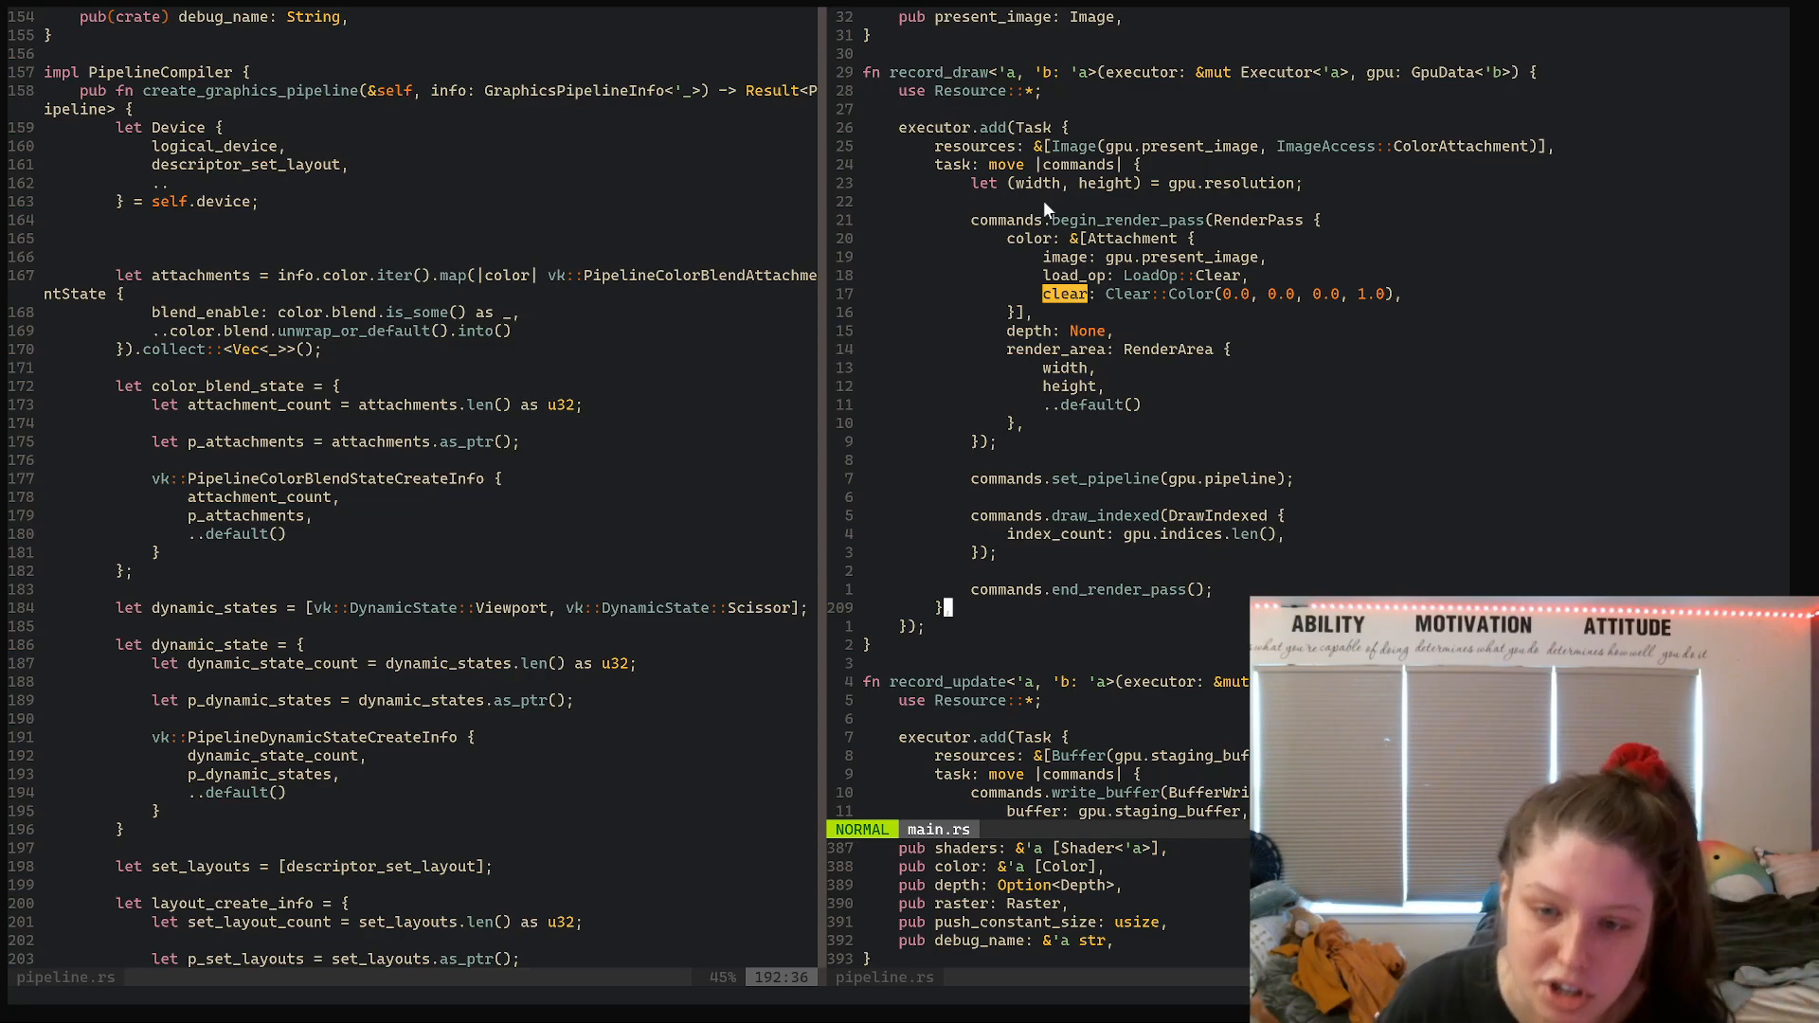
{"action": "mouse_move", "coordinate": [1056, 307]}
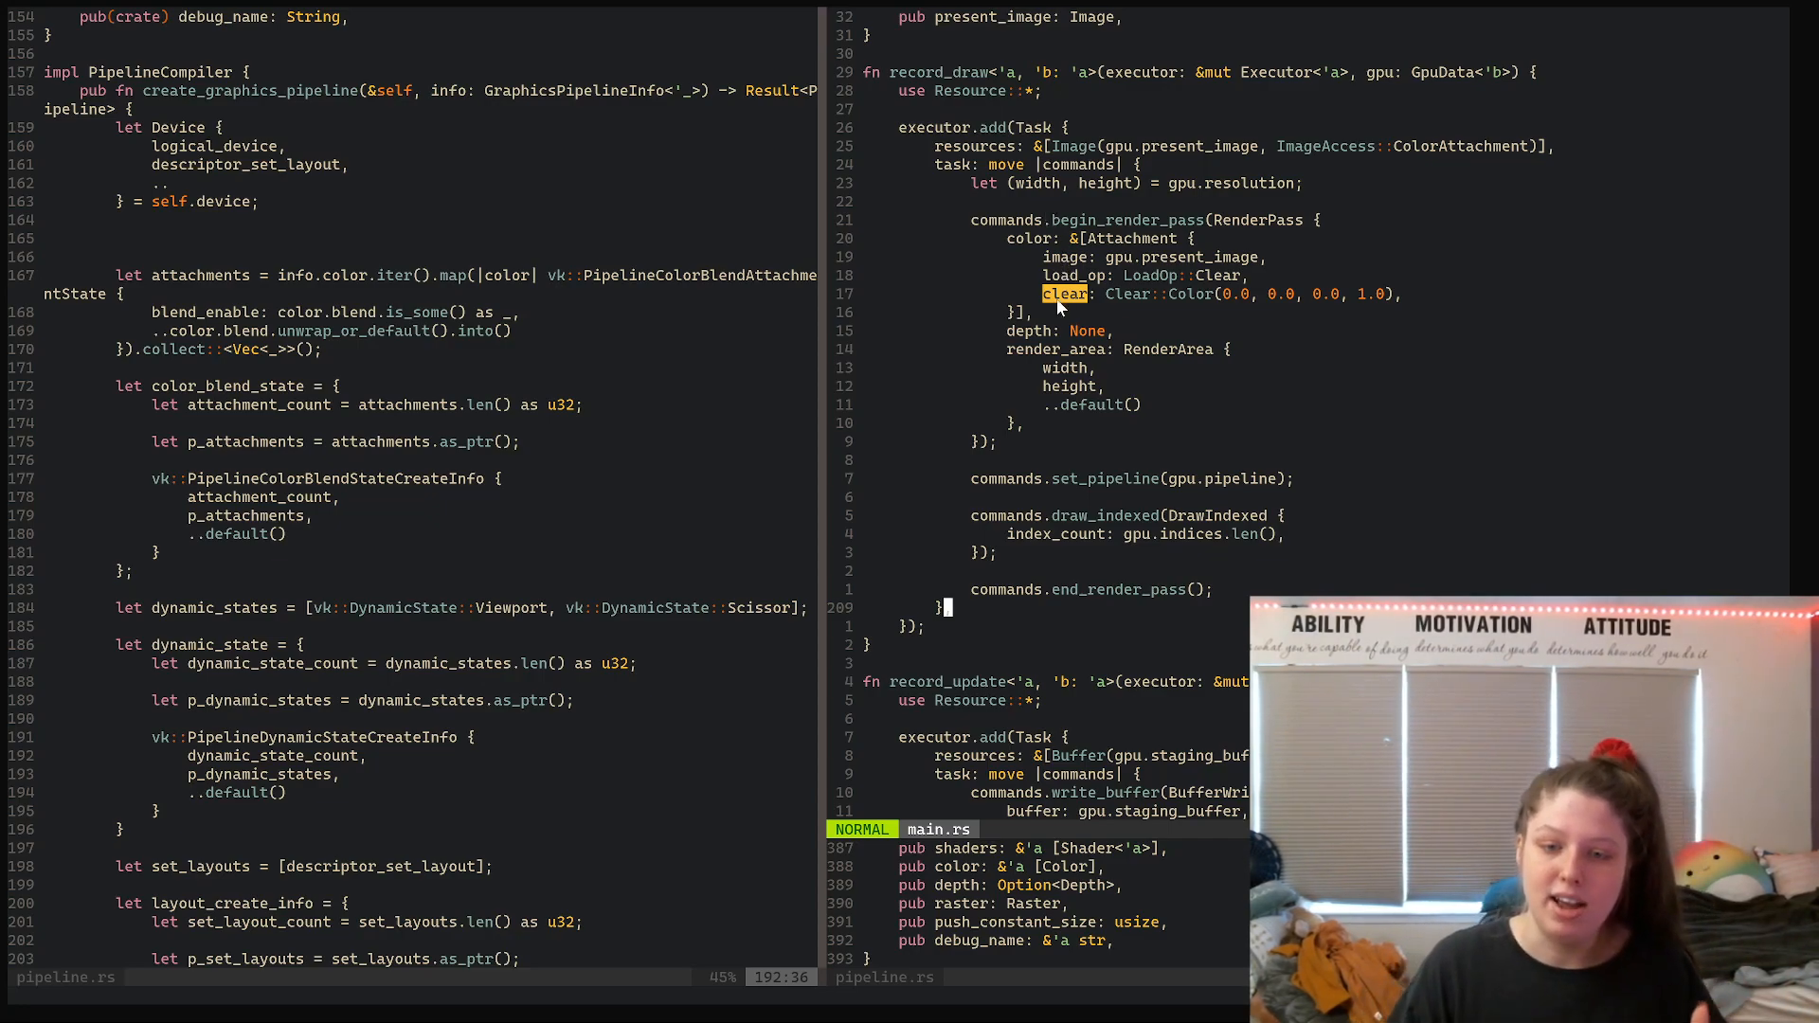
{"action": "scroll", "scroll_direction": "up", "scroll_amount": 3}
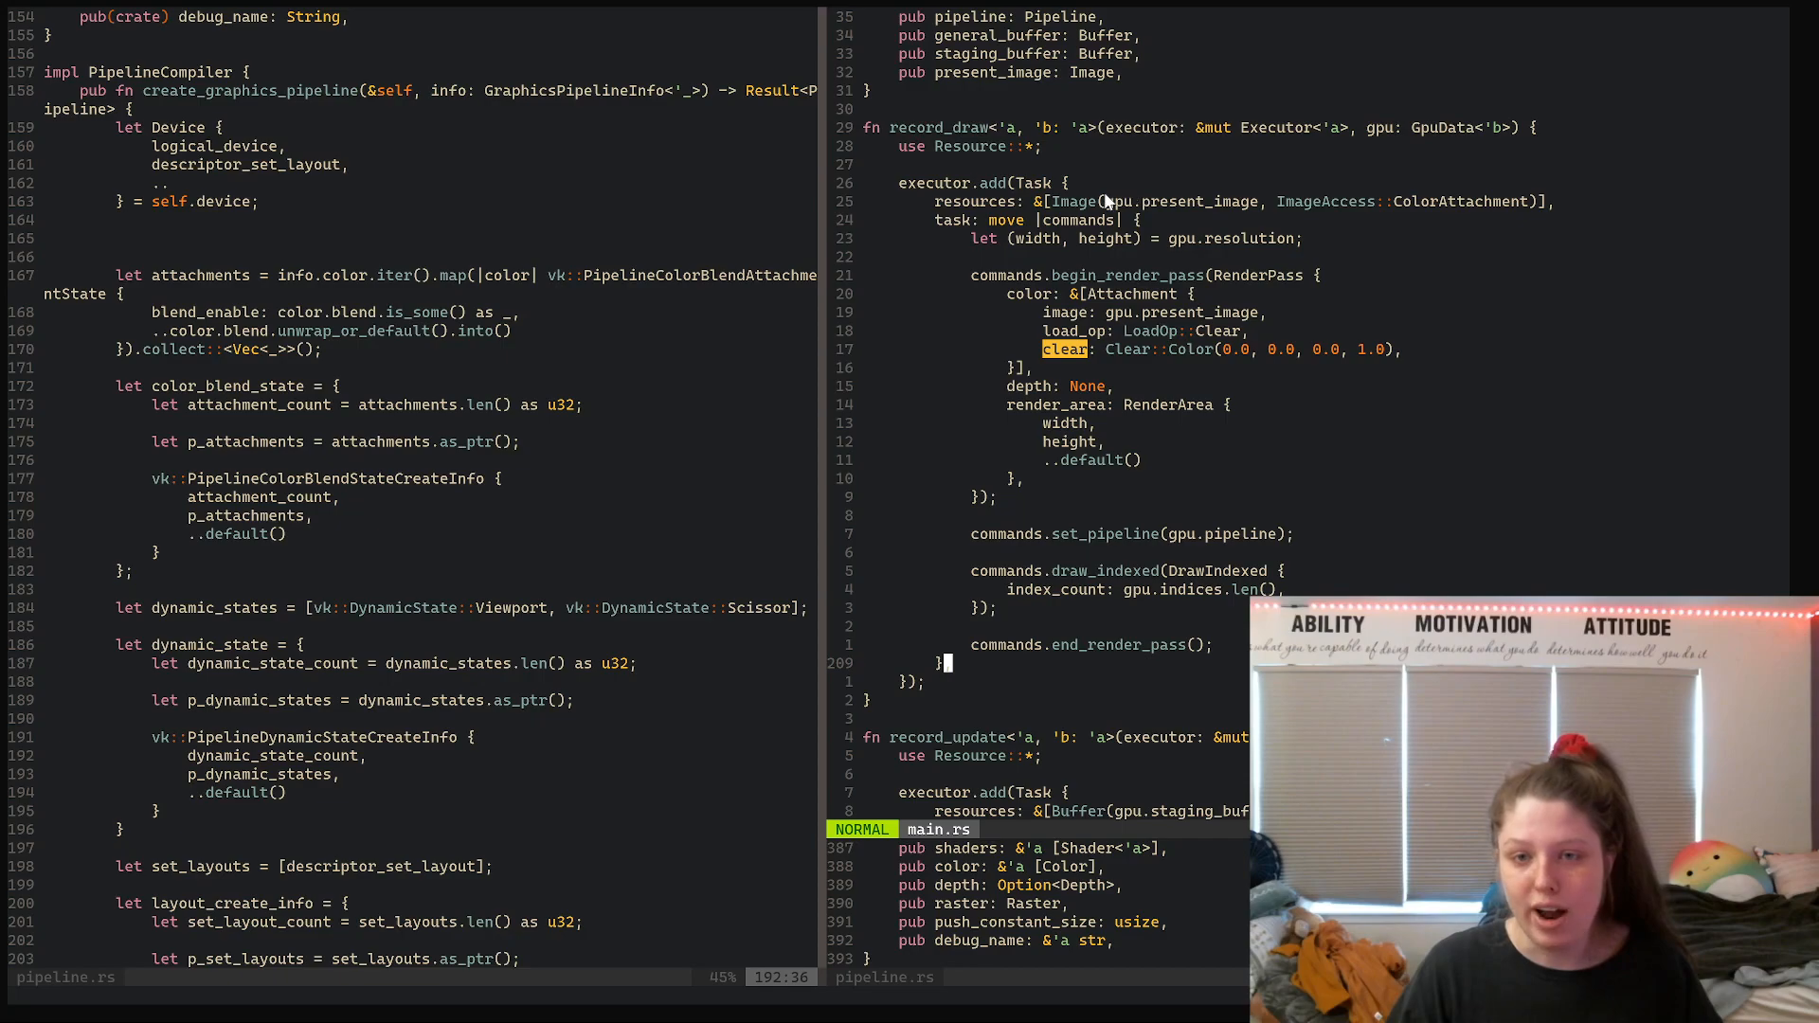
{"action": "key", "text": "v"}
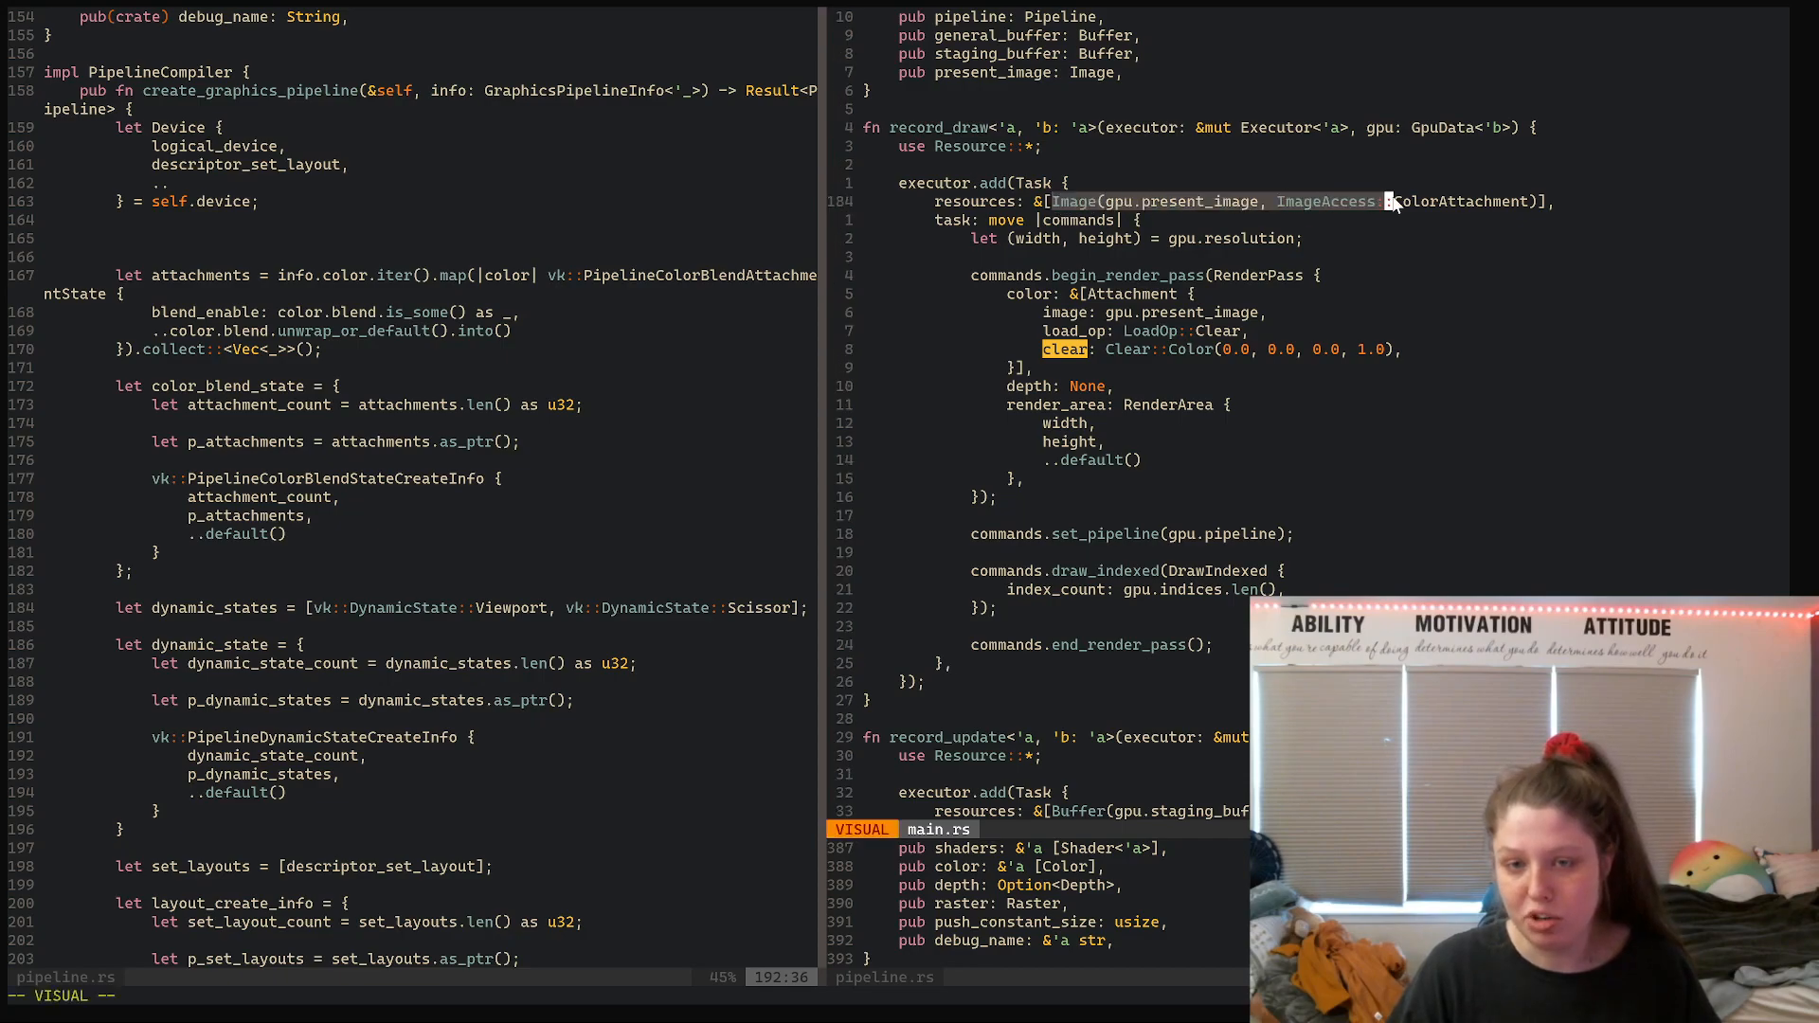
{"action": "scroll", "scroll_direction": "down", "scroll_amount": 3}
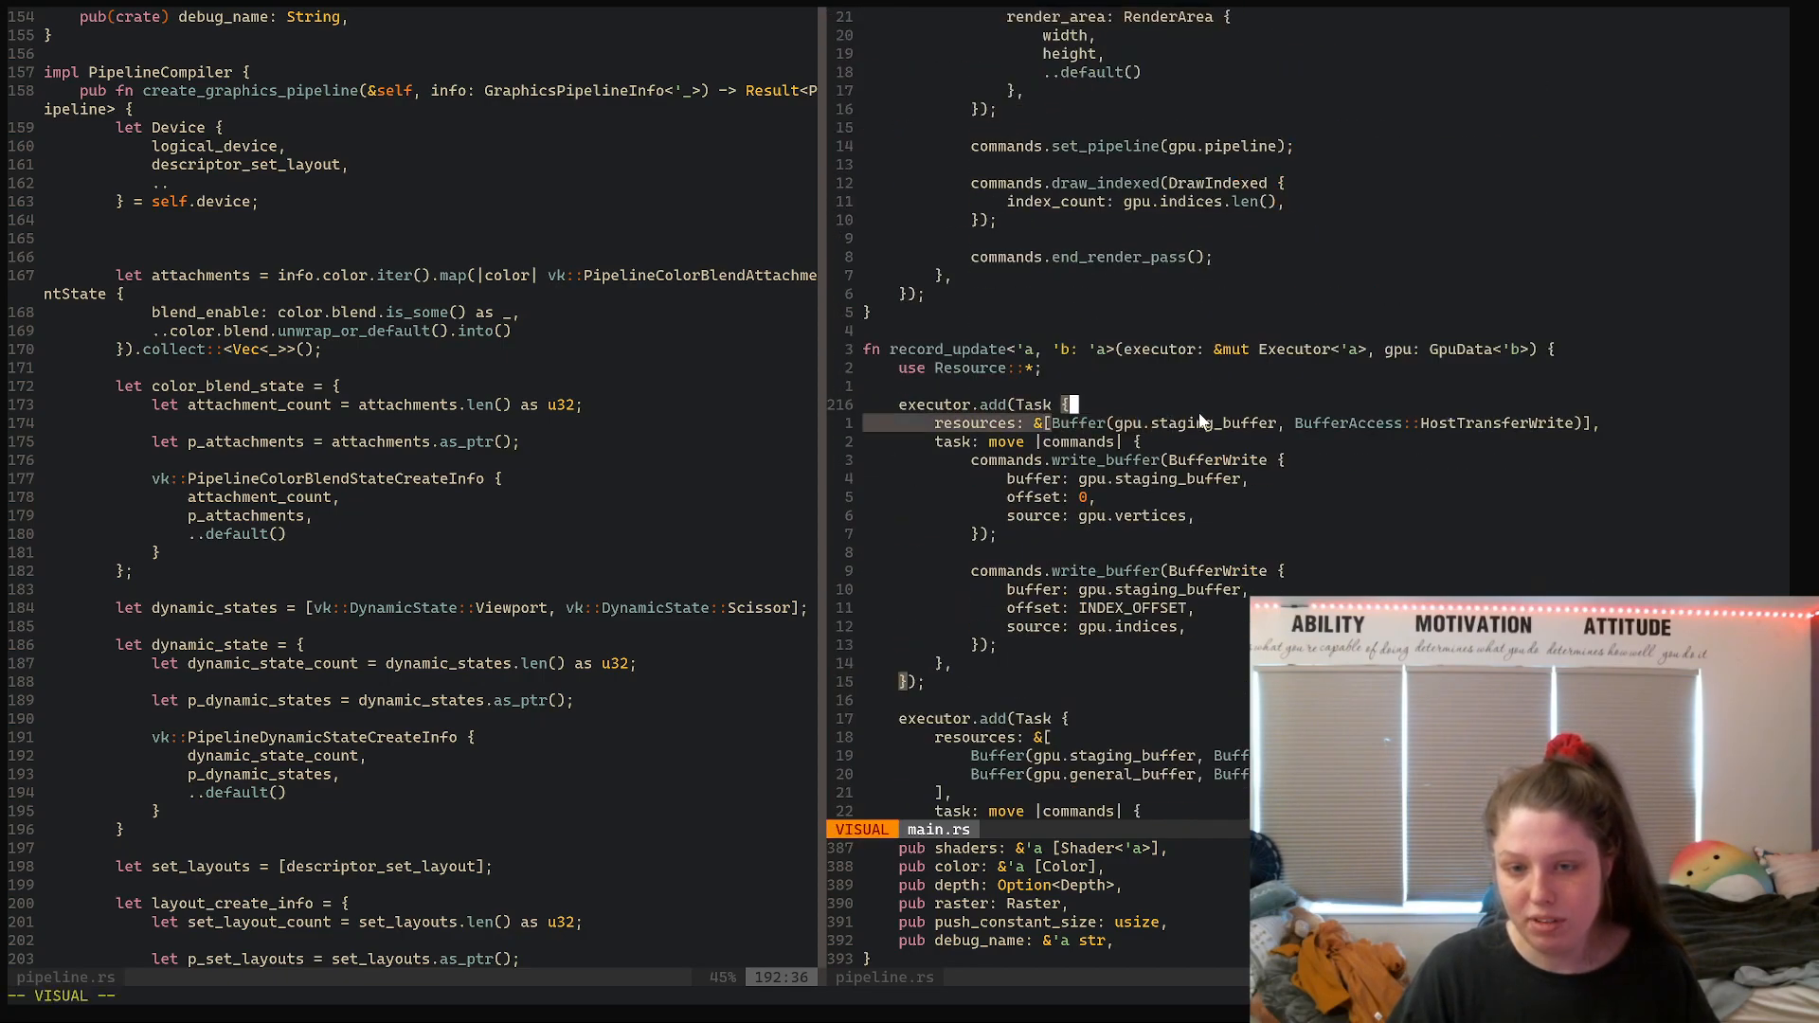
{"action": "scroll", "scroll_direction": "up", "scroll_amount": 3}
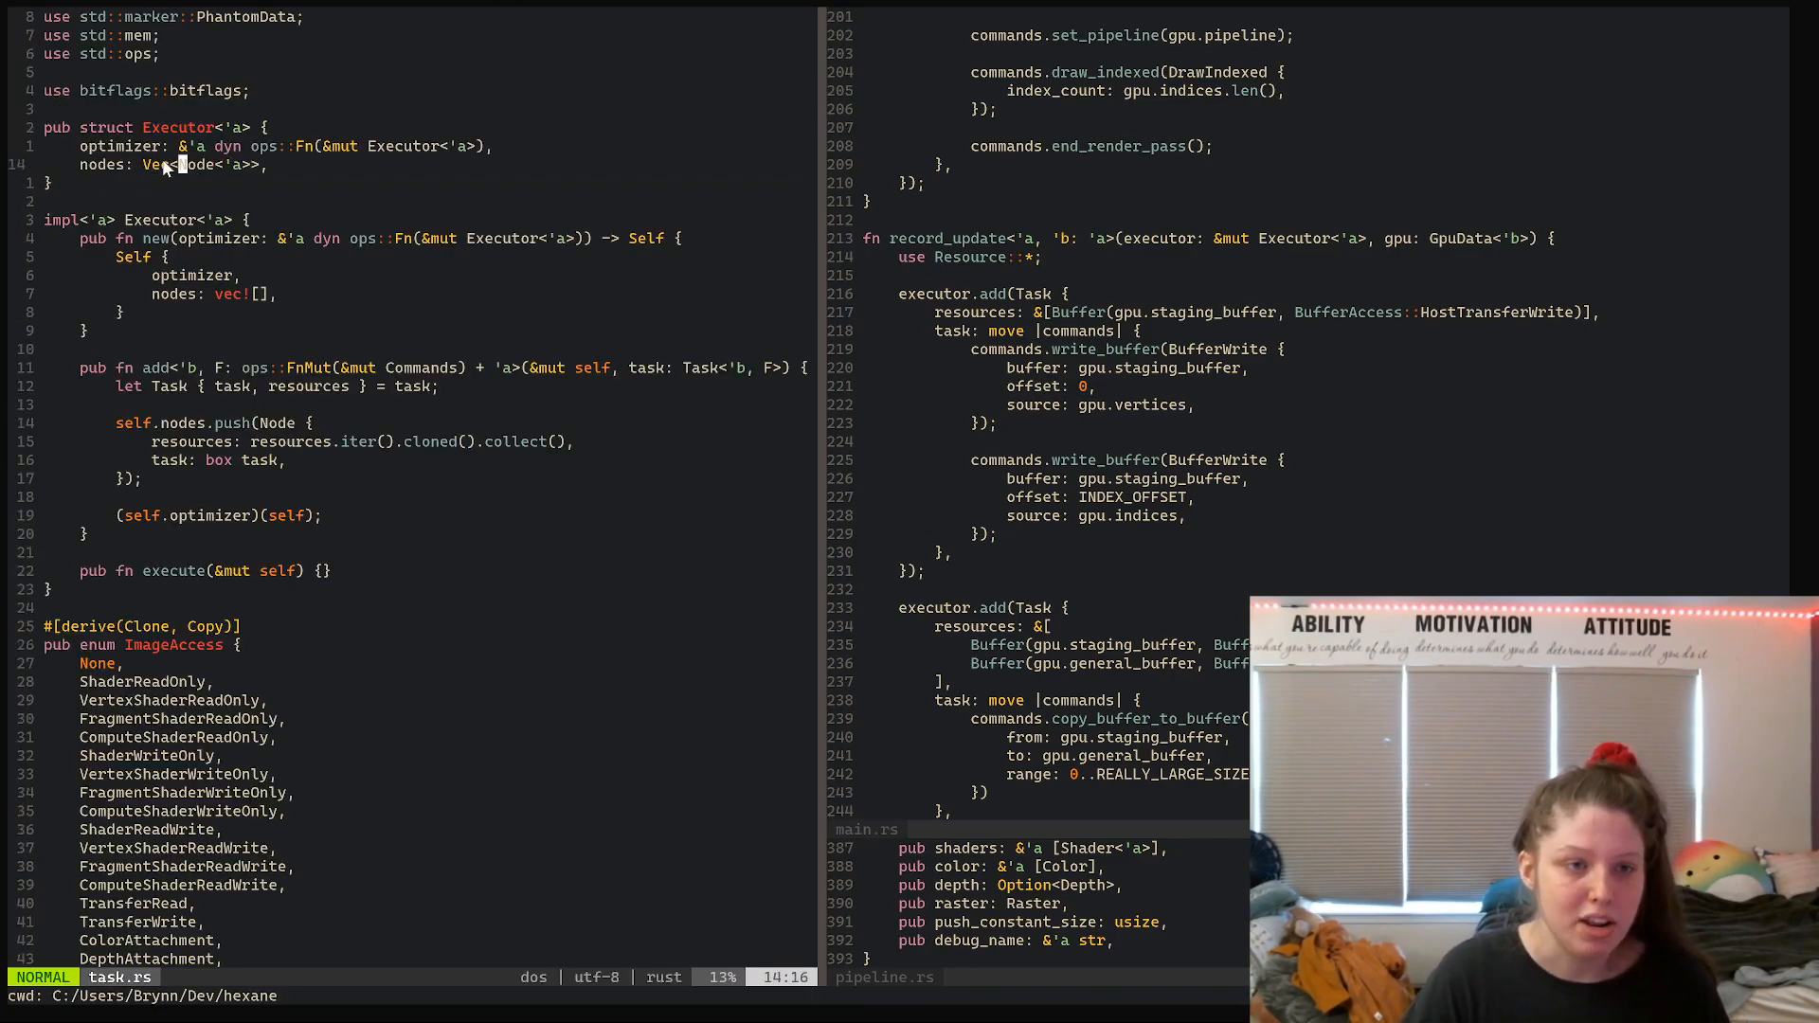
{"action": "key", "text": "v"}
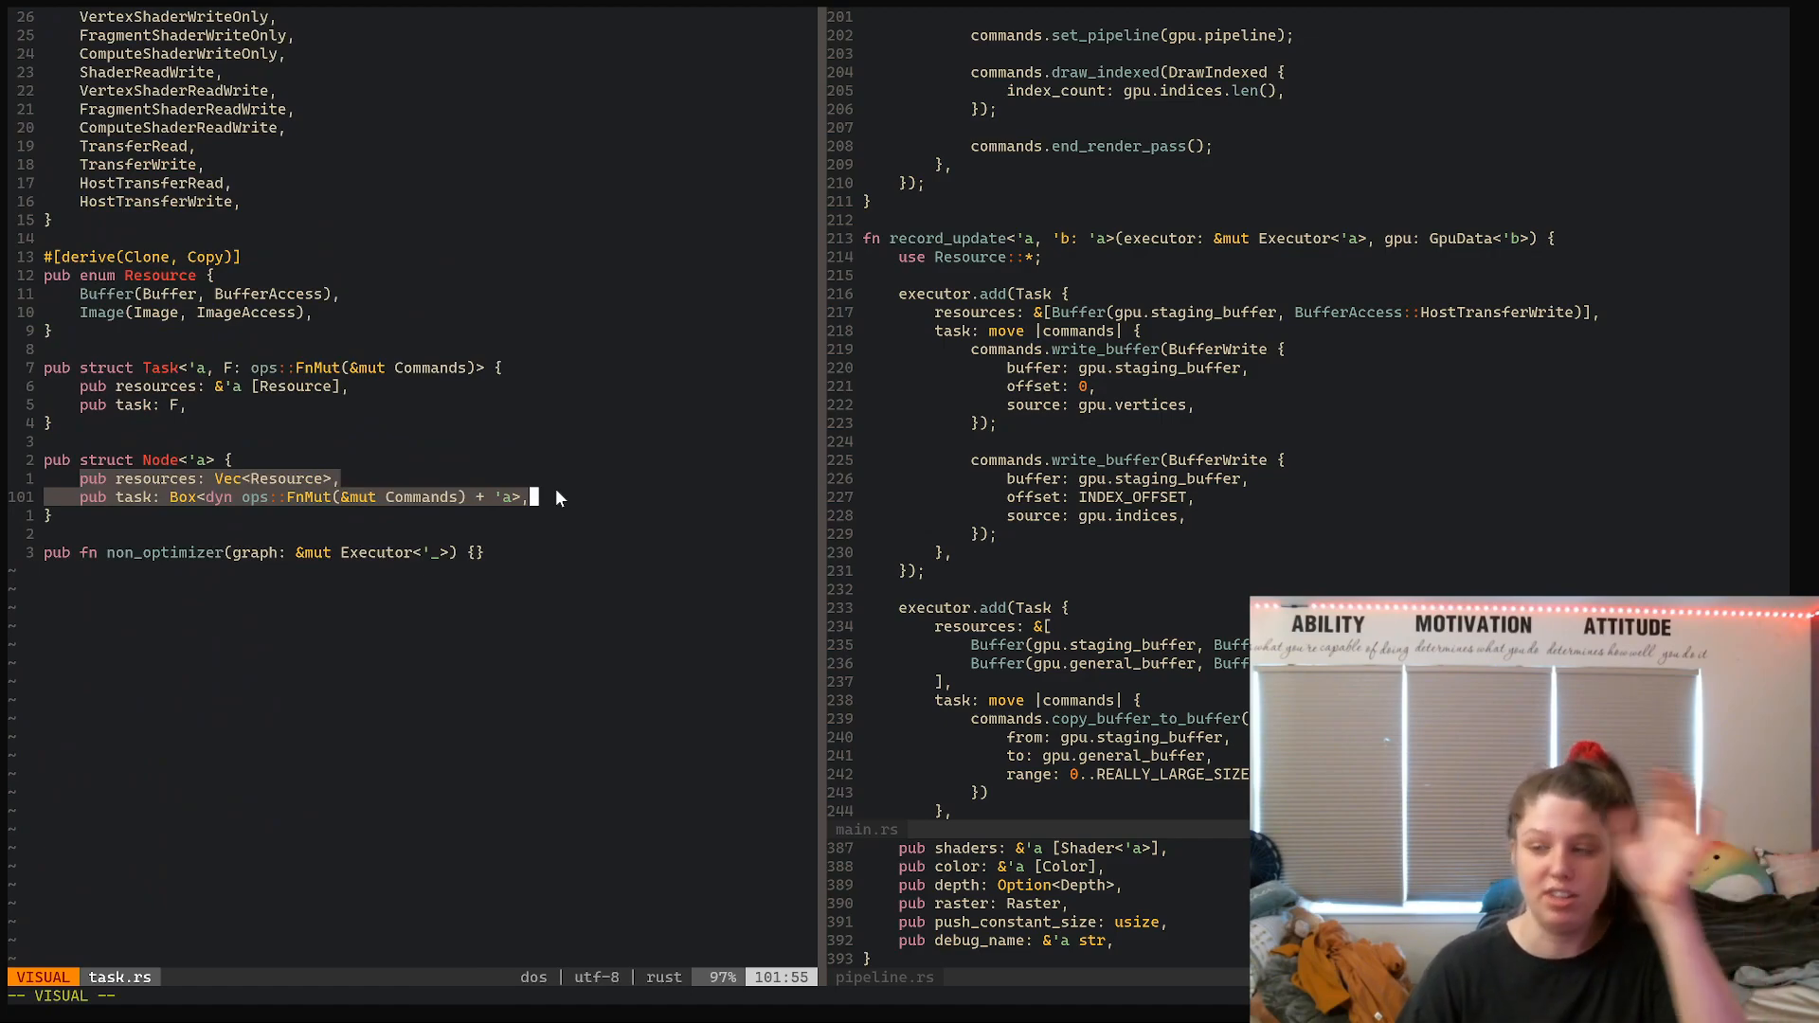
{"action": "mouse_move", "coordinate": [528, 510]}
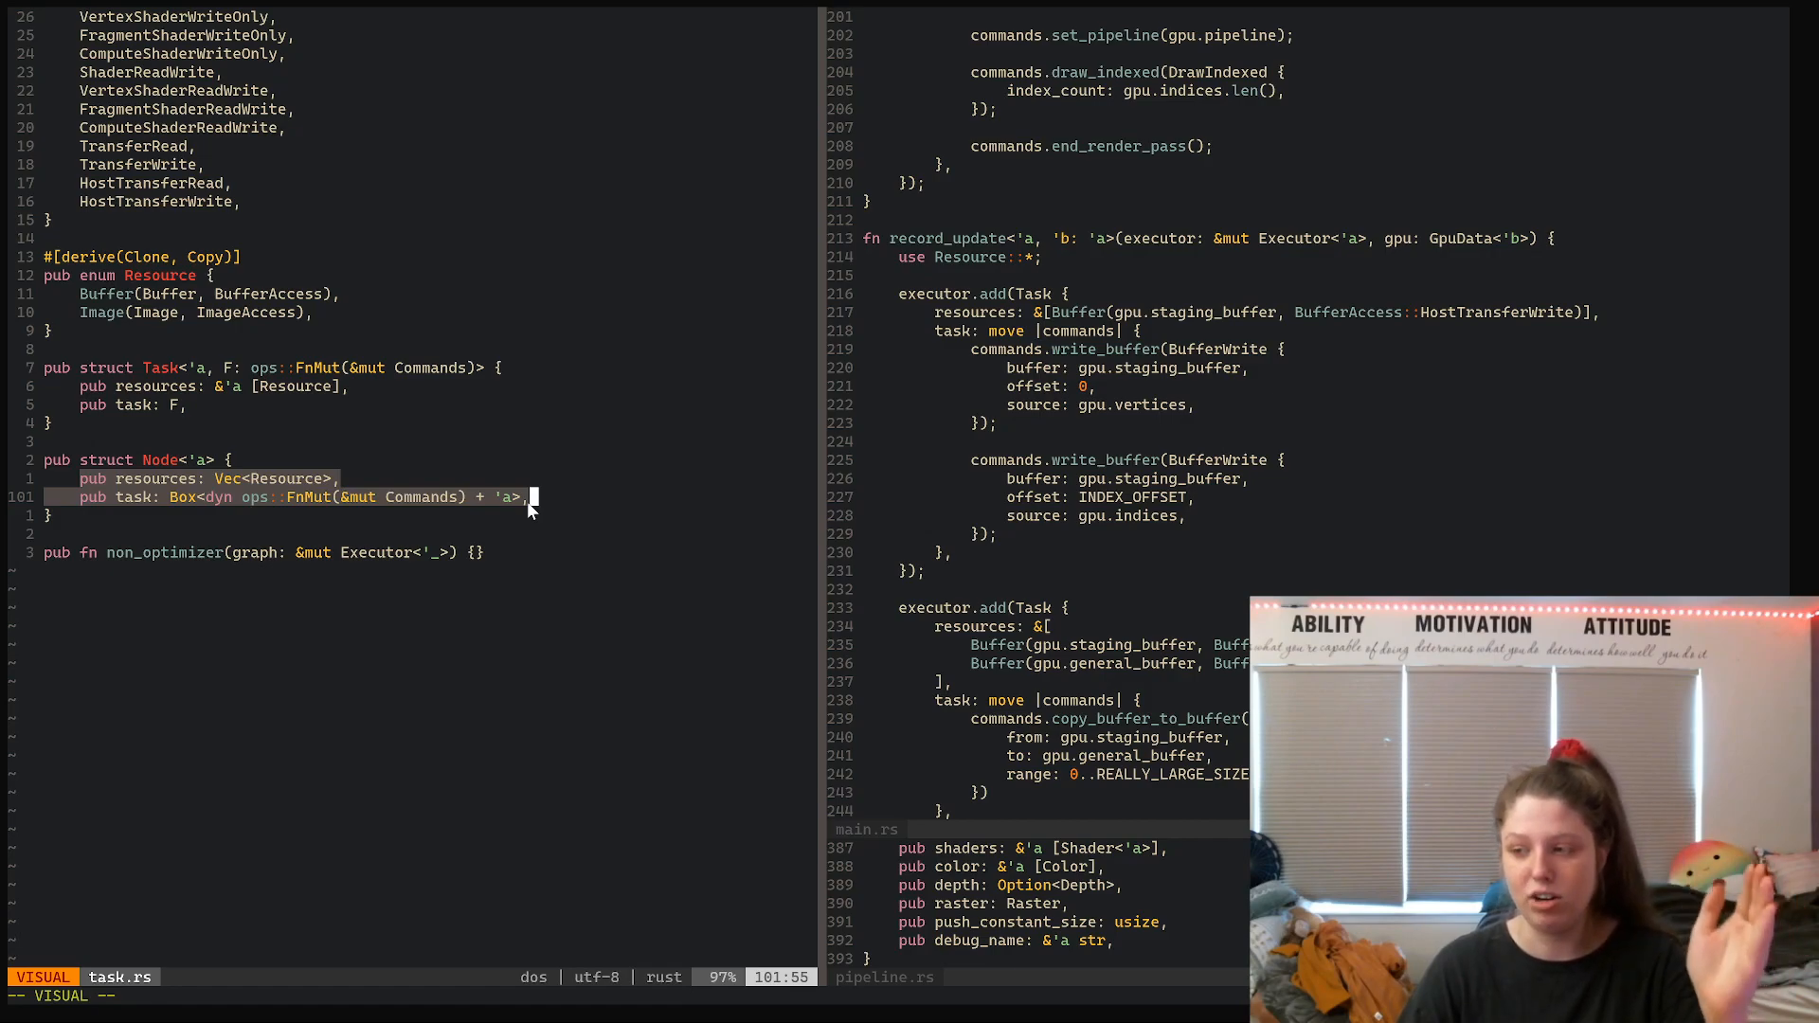
{"action": "mouse_move", "coordinate": [451, 602]}
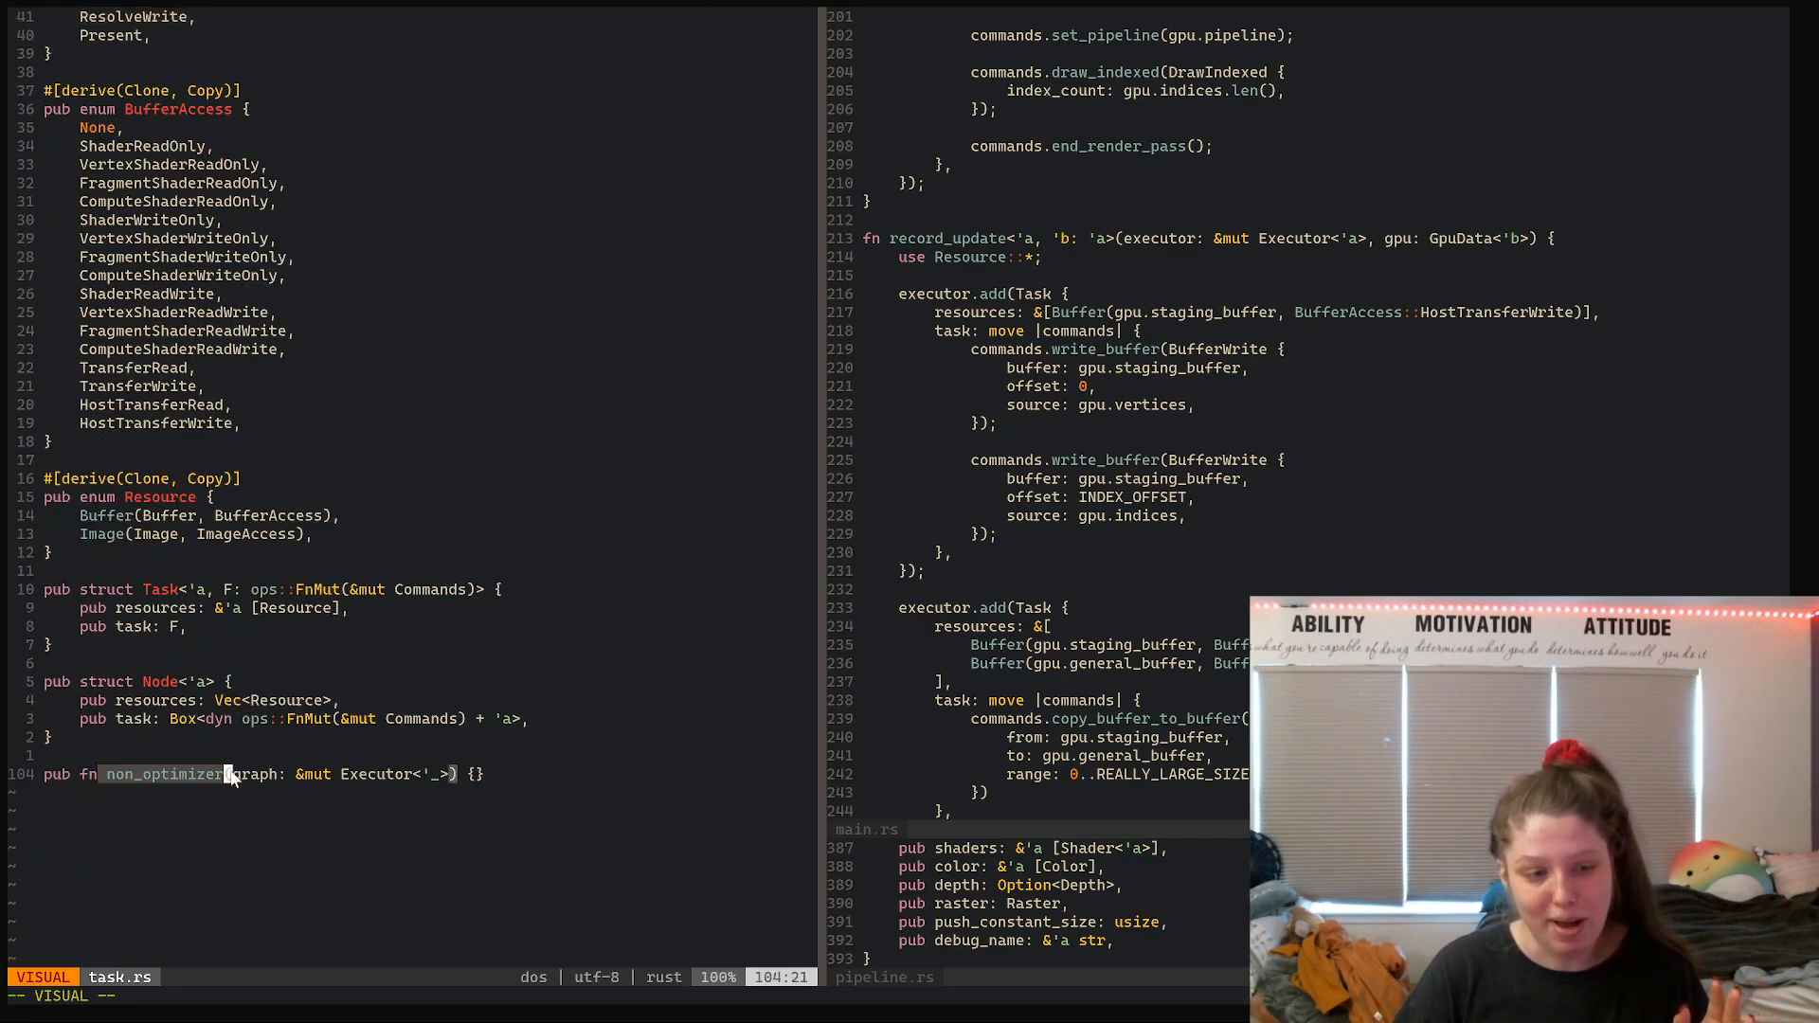
{"action": "mouse_move", "coordinate": [536, 784]}
{"action": "type", "text": ":b 1"}
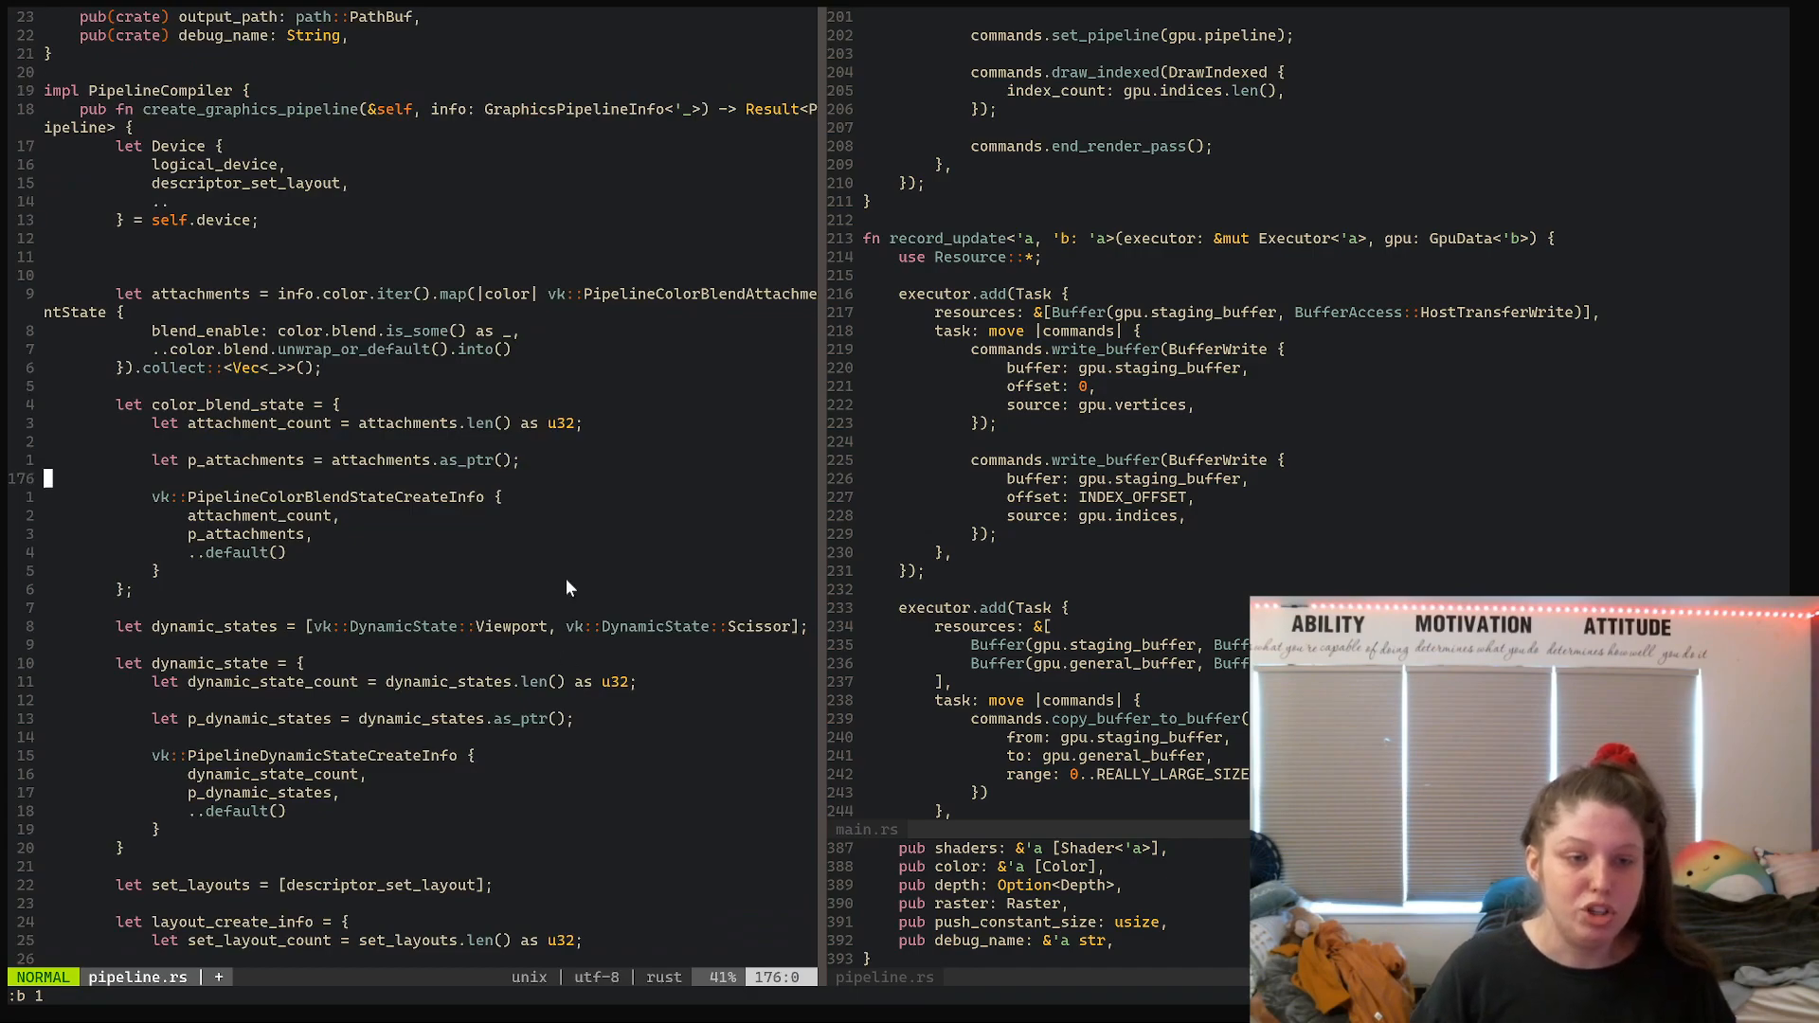
{"action": "scroll", "scroll_direction": "down", "scroll_amount": 3}
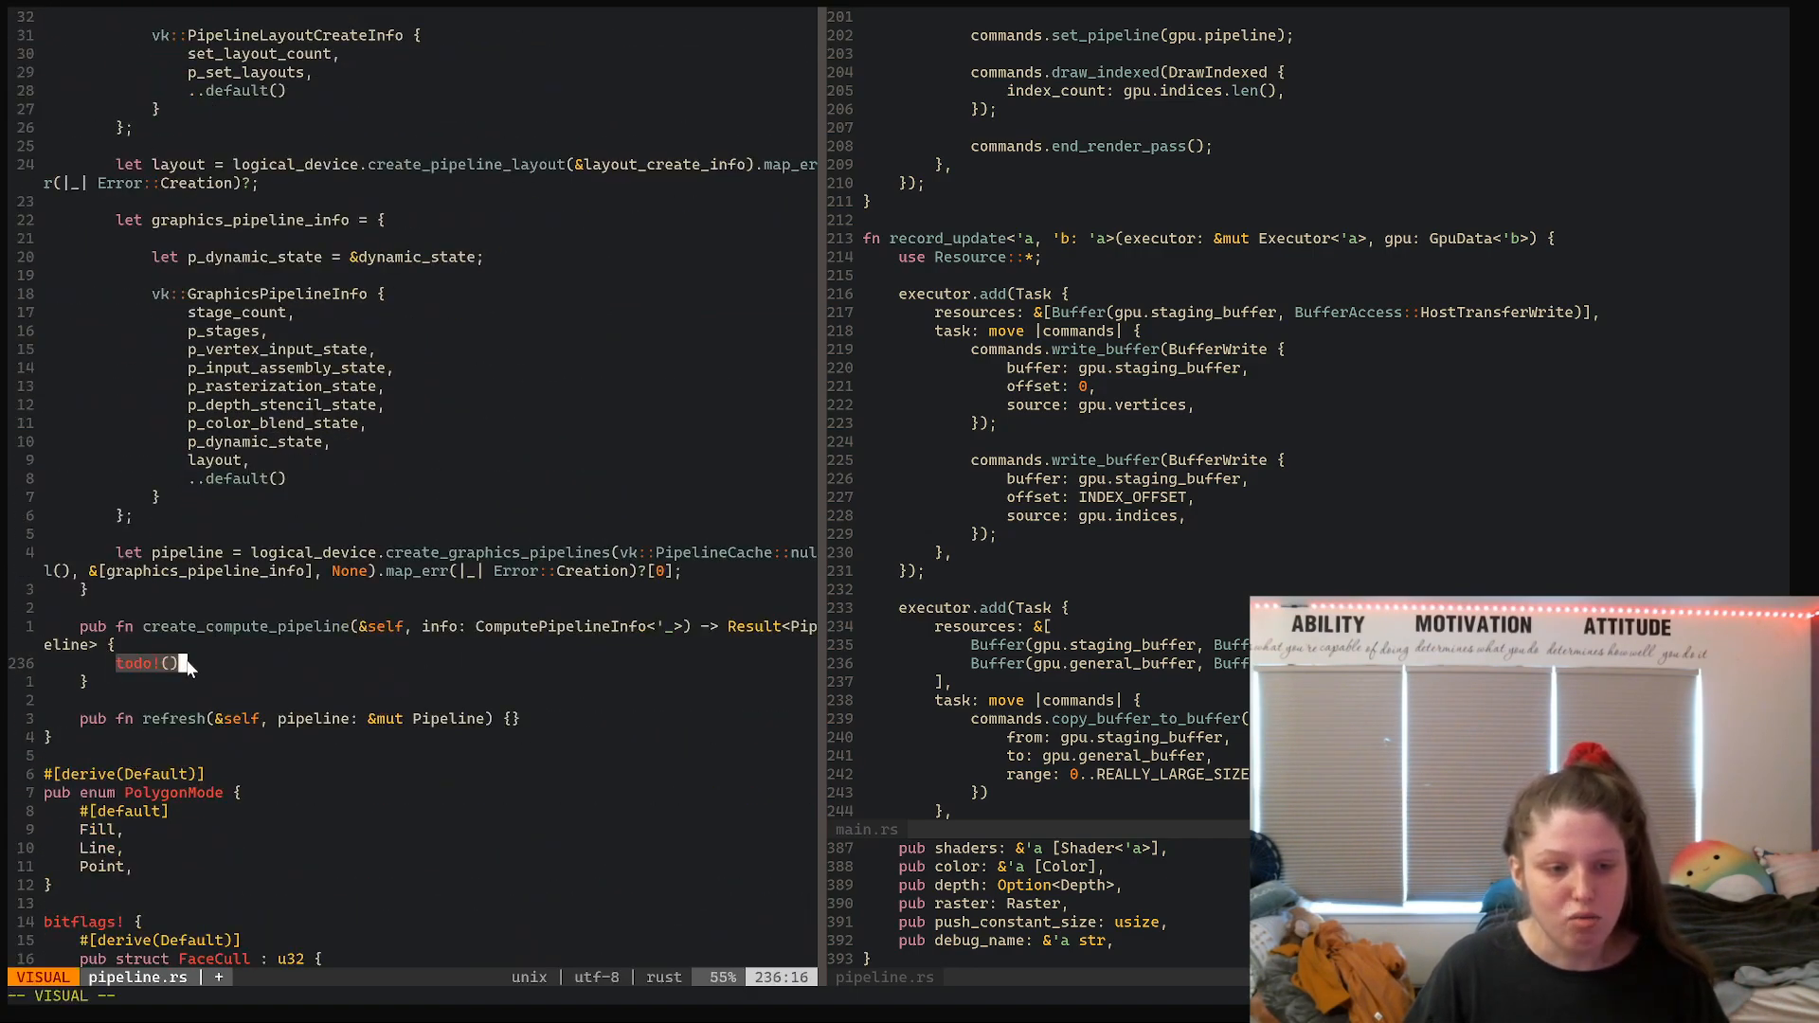
{"action": "key", "text": "Escape"}
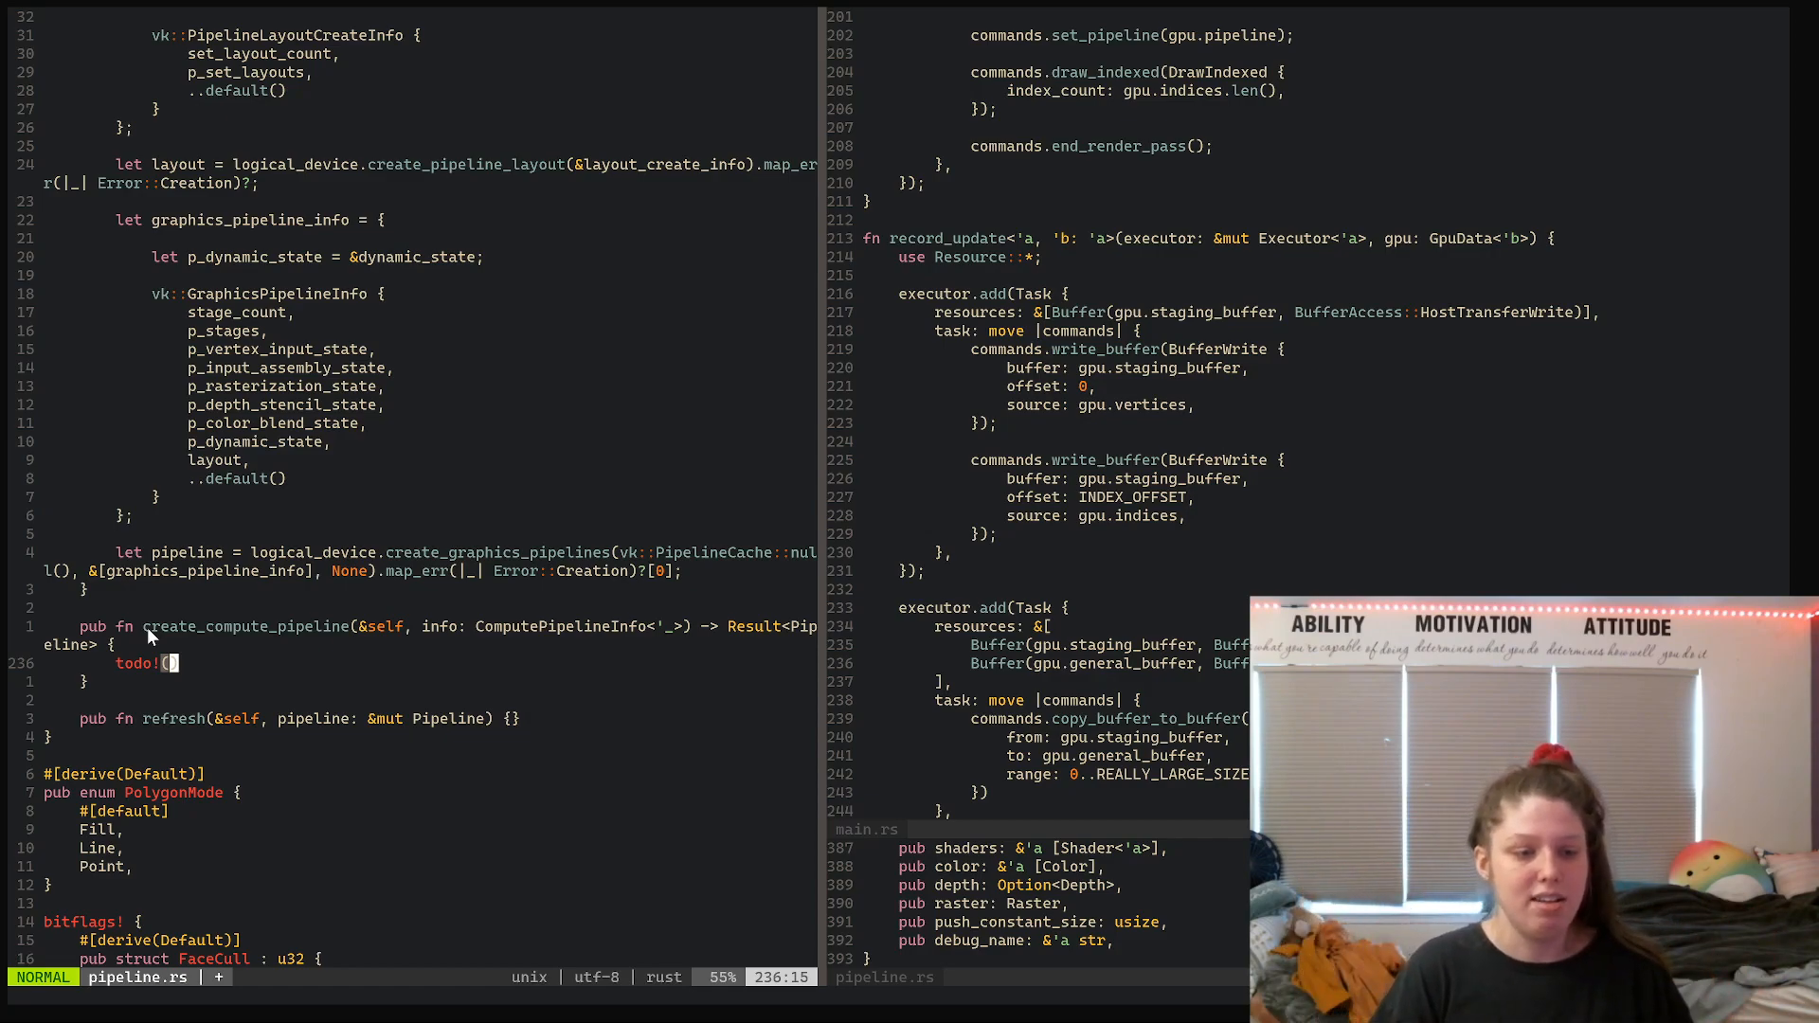
{"action": "scroll", "scroll_direction": "up", "scroll_amount": 3}
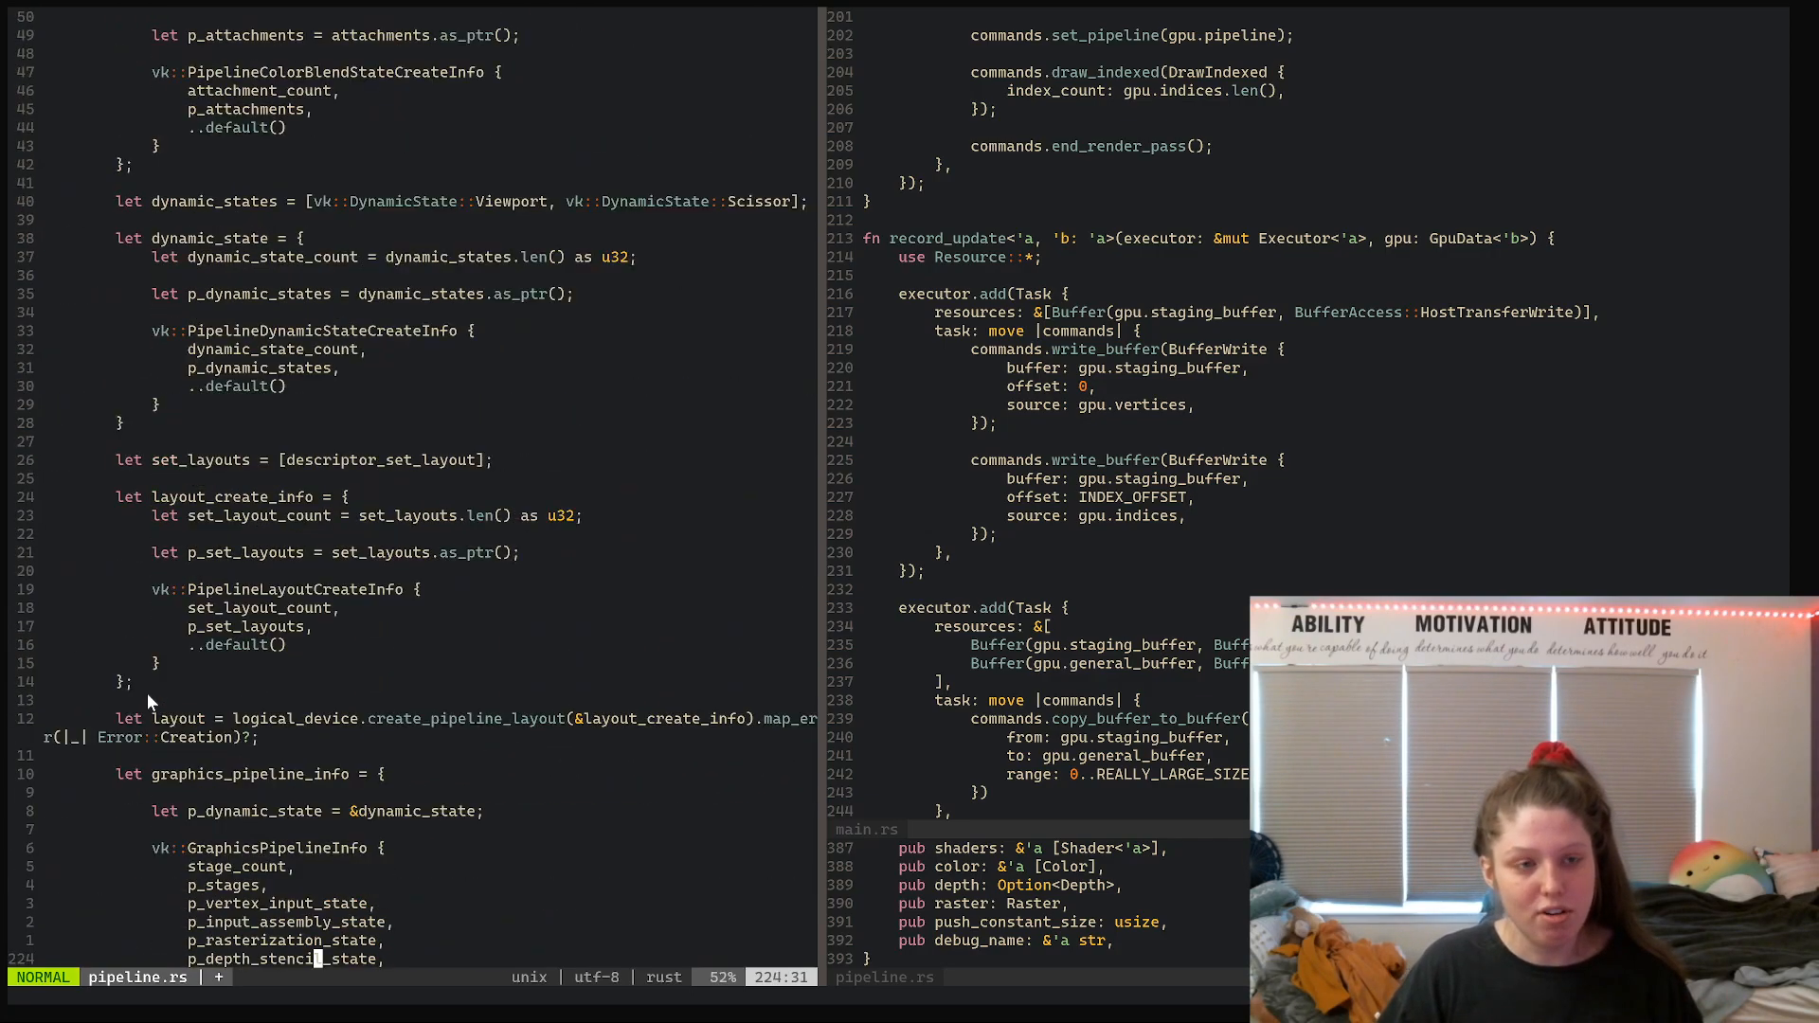
Mark the create_graphics_pipeline signature in pipeline.rs and bring the main.rs call into view
{"action": "scroll", "scroll_direction": "up", "scroll_amount": 3}
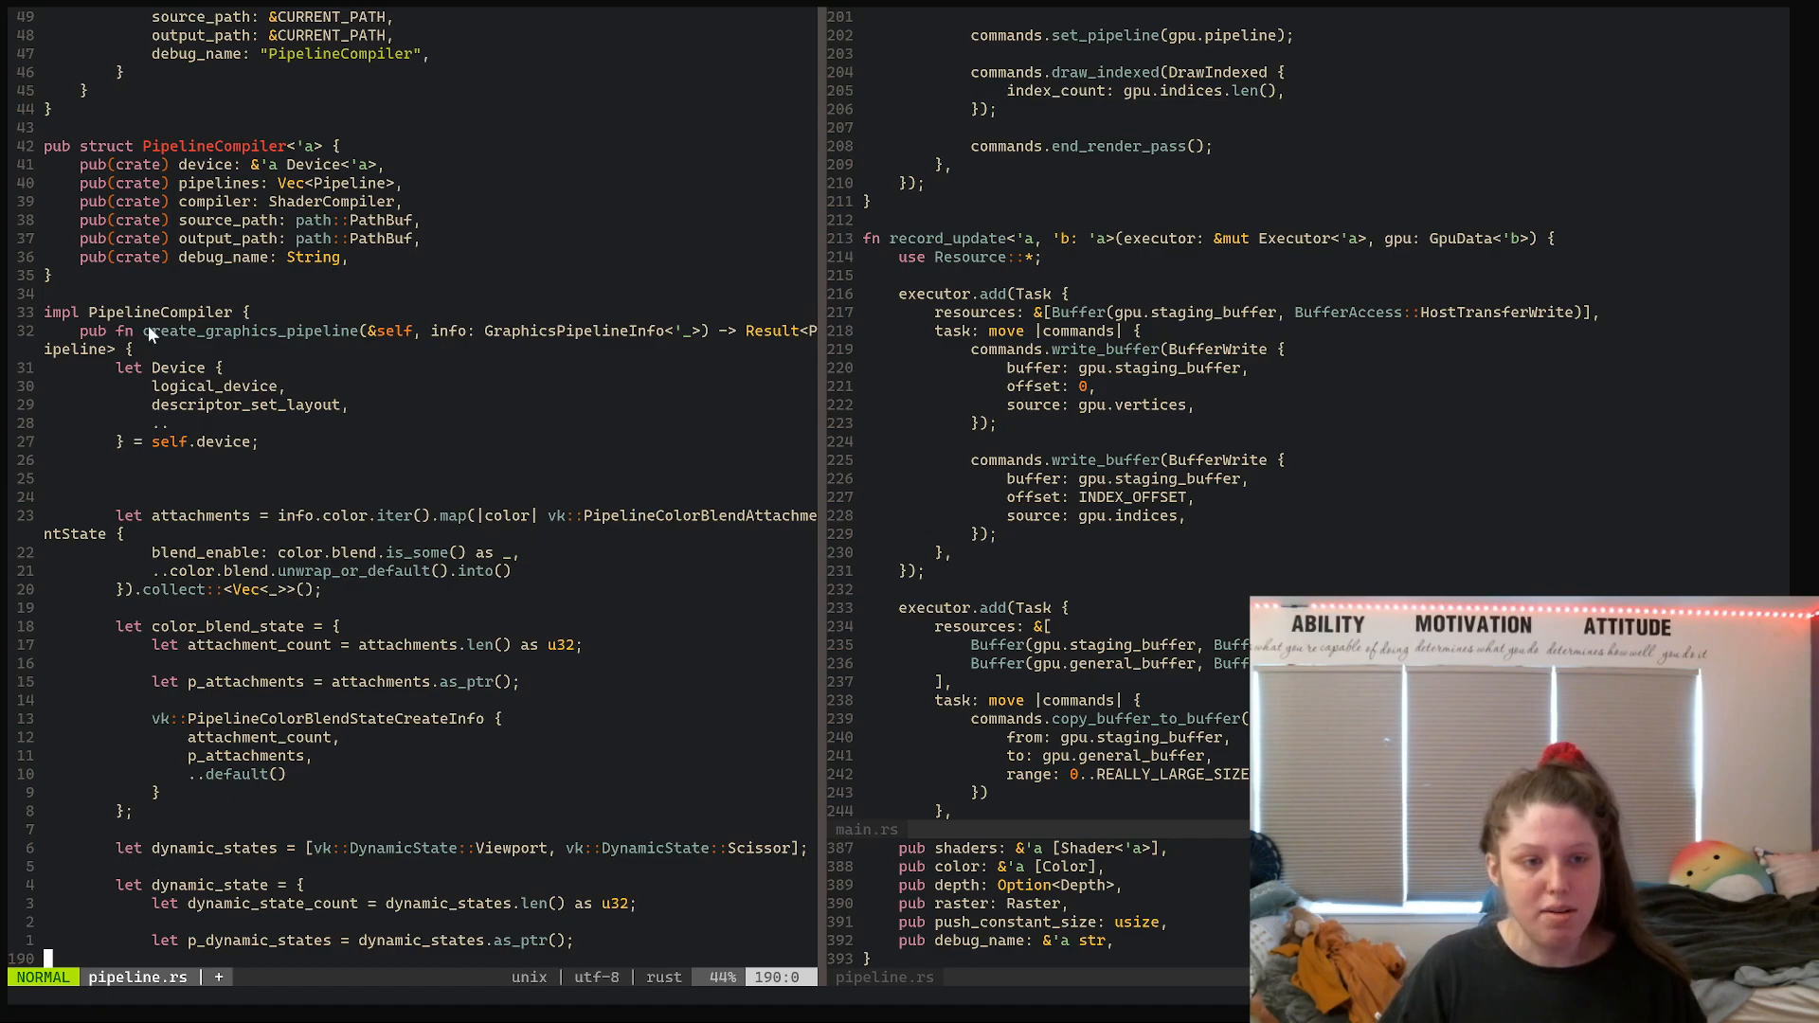
{"action": "key", "text": "v"}
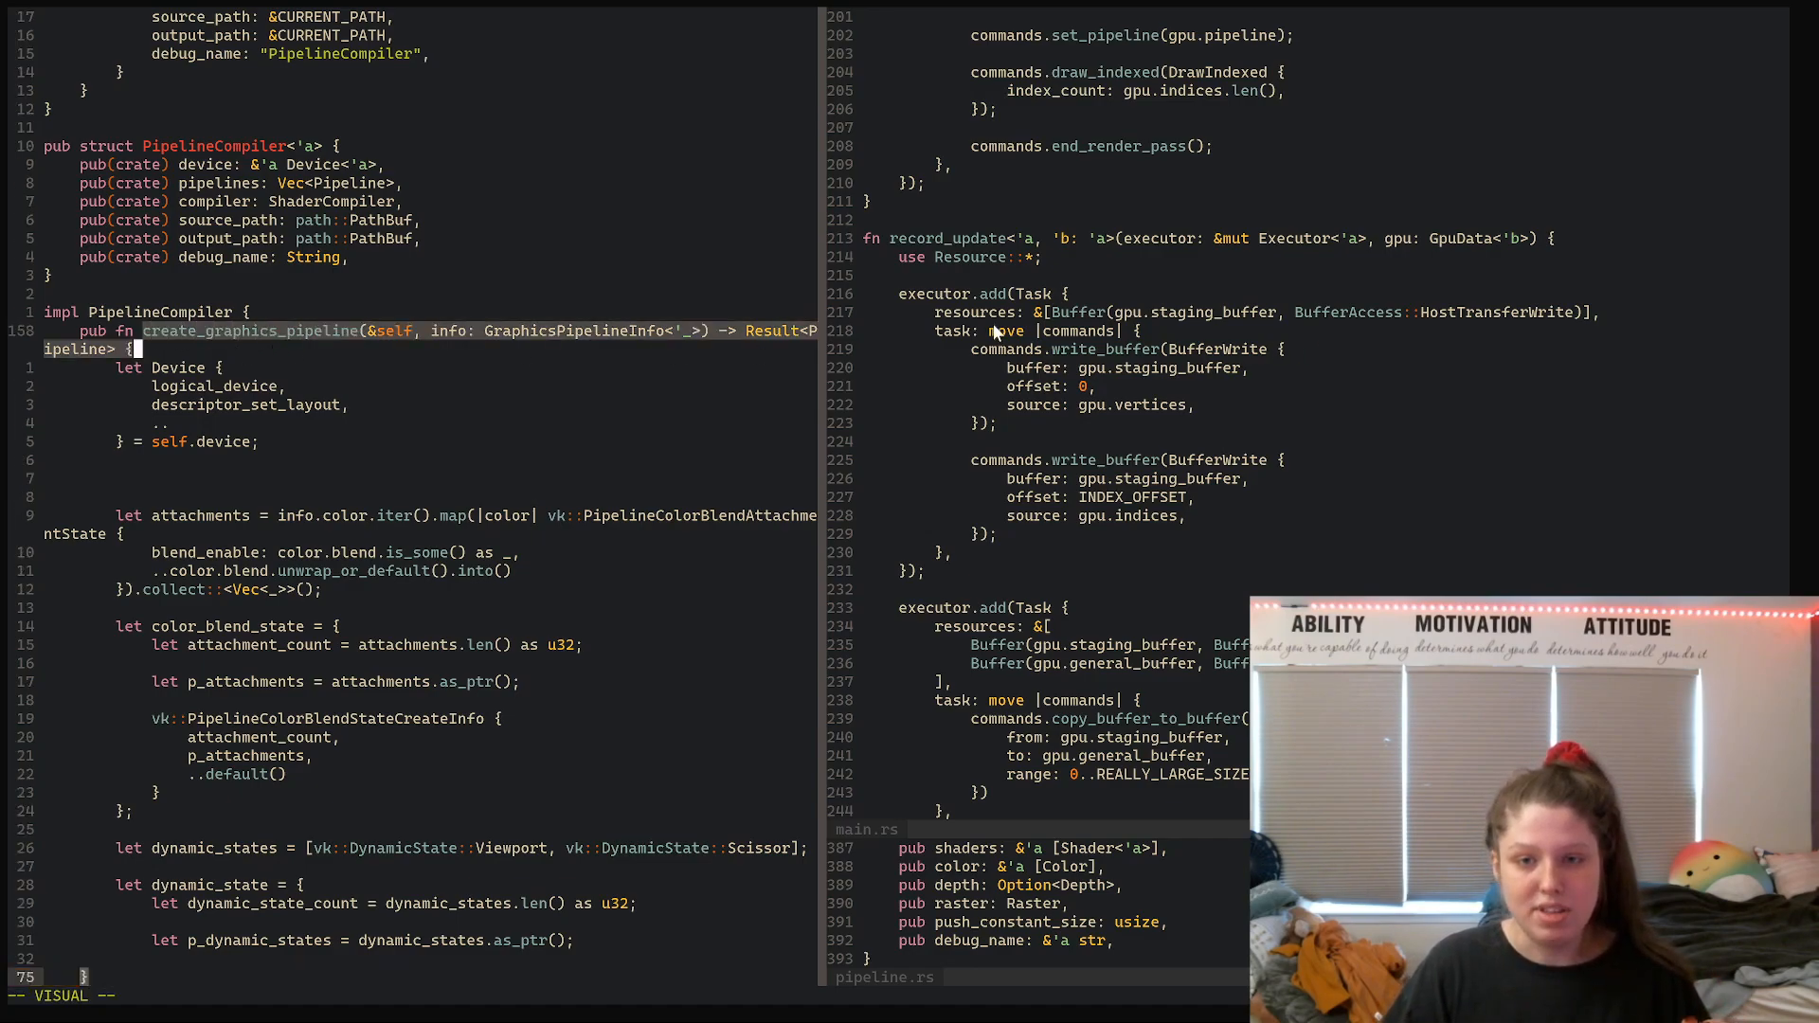
{"action": "mouse_move", "coordinate": [661, 343]}
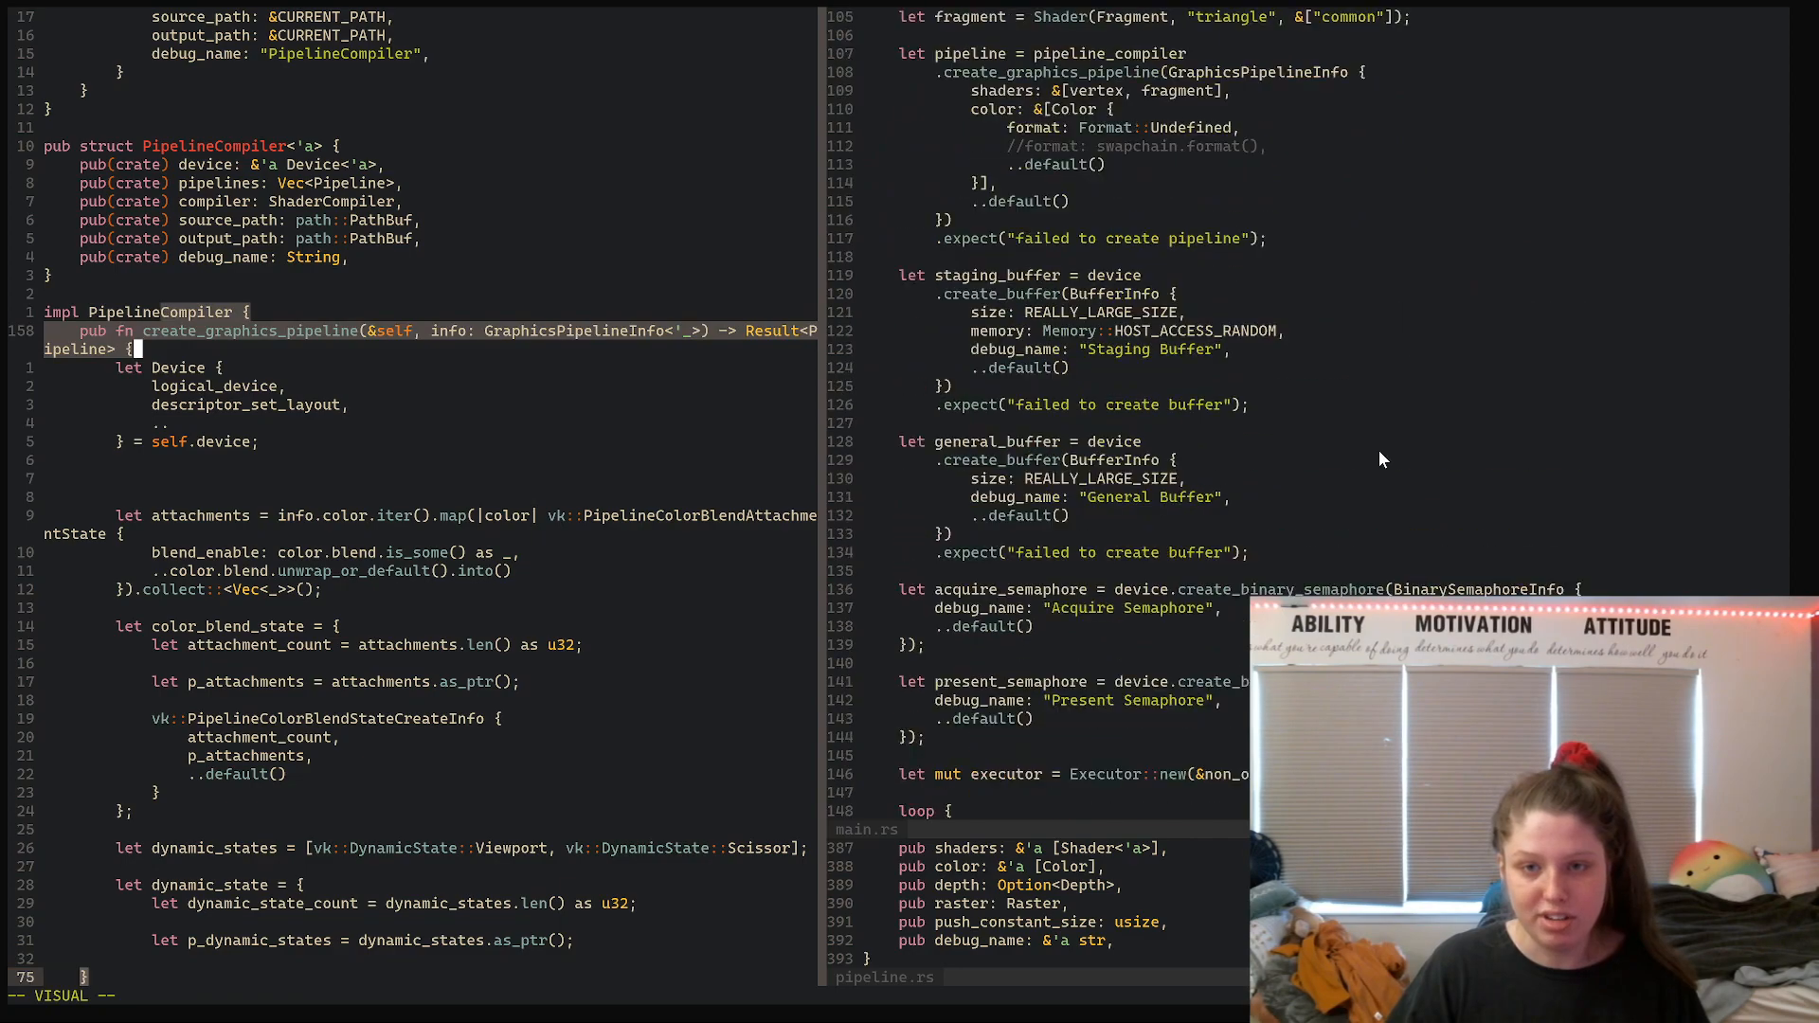
{"action": "scroll", "scroll_direction": "up", "scroll_amount": 3}
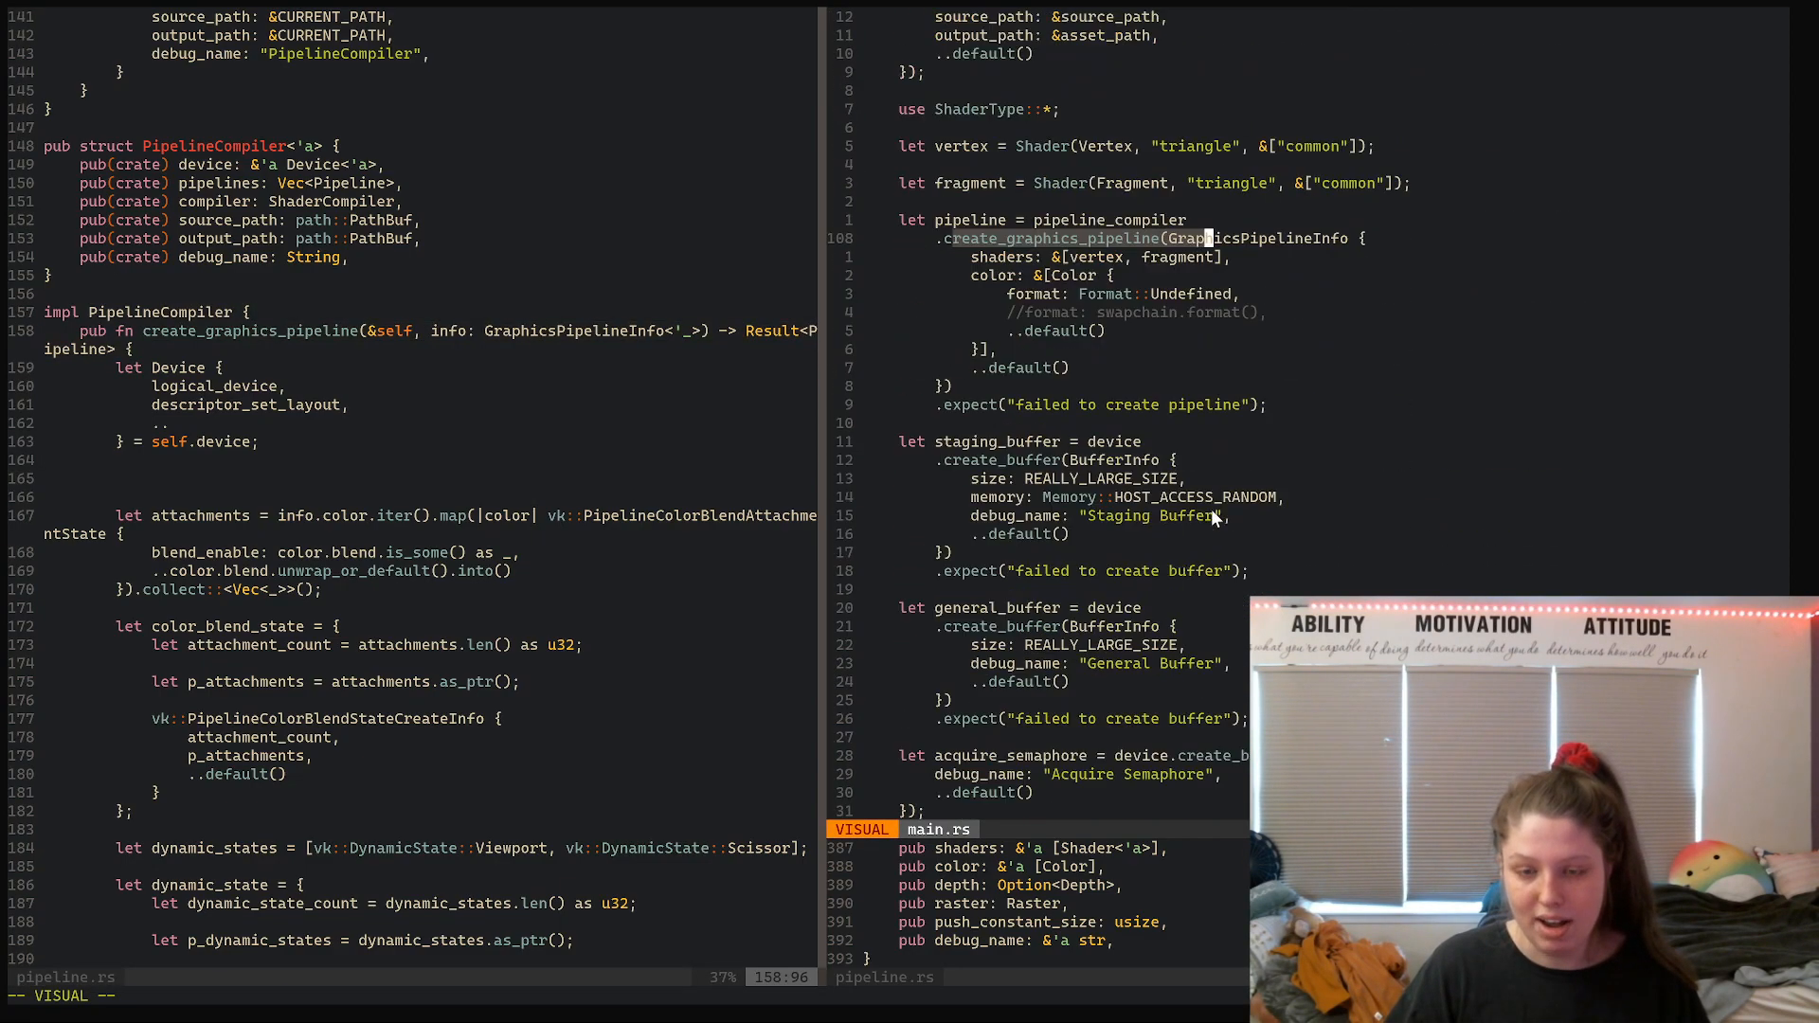
{"action": "scroll", "scroll_direction": "down", "scroll_amount": 3}
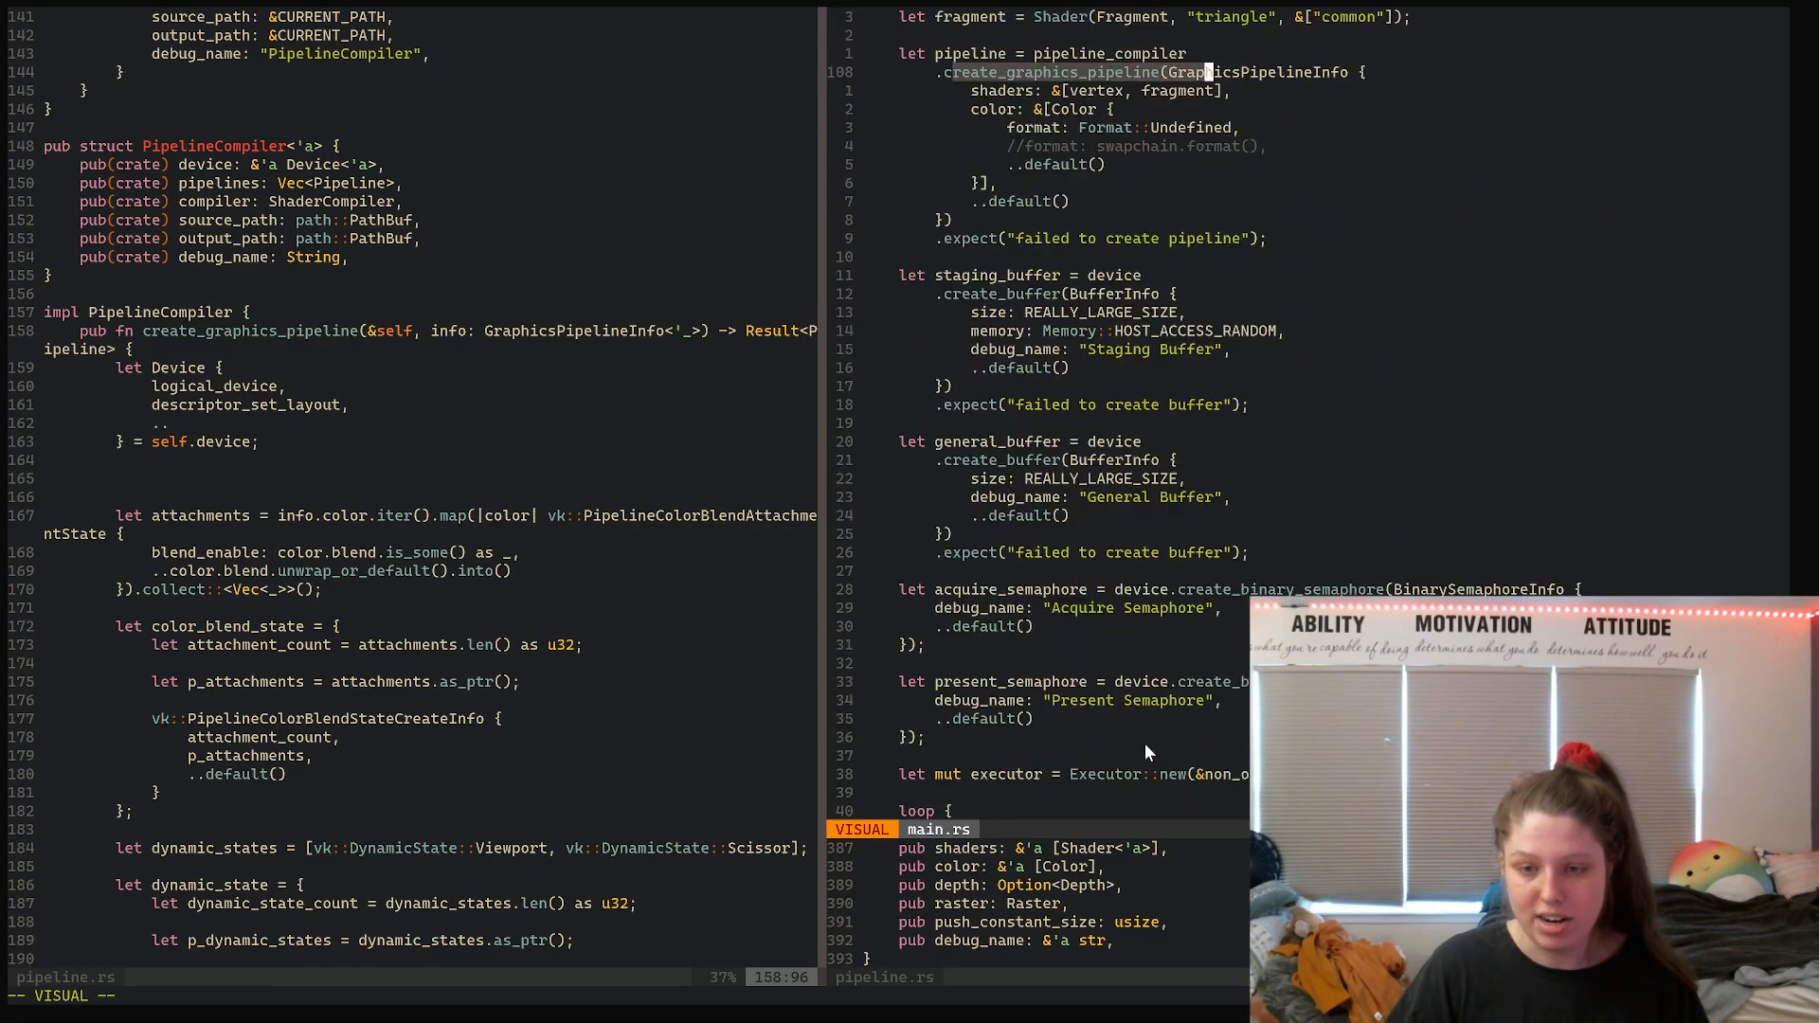
Clear the selection and settle main.rs on the pipeline_compiler call beside the definition
{"action": "key", "text": "Escape"}
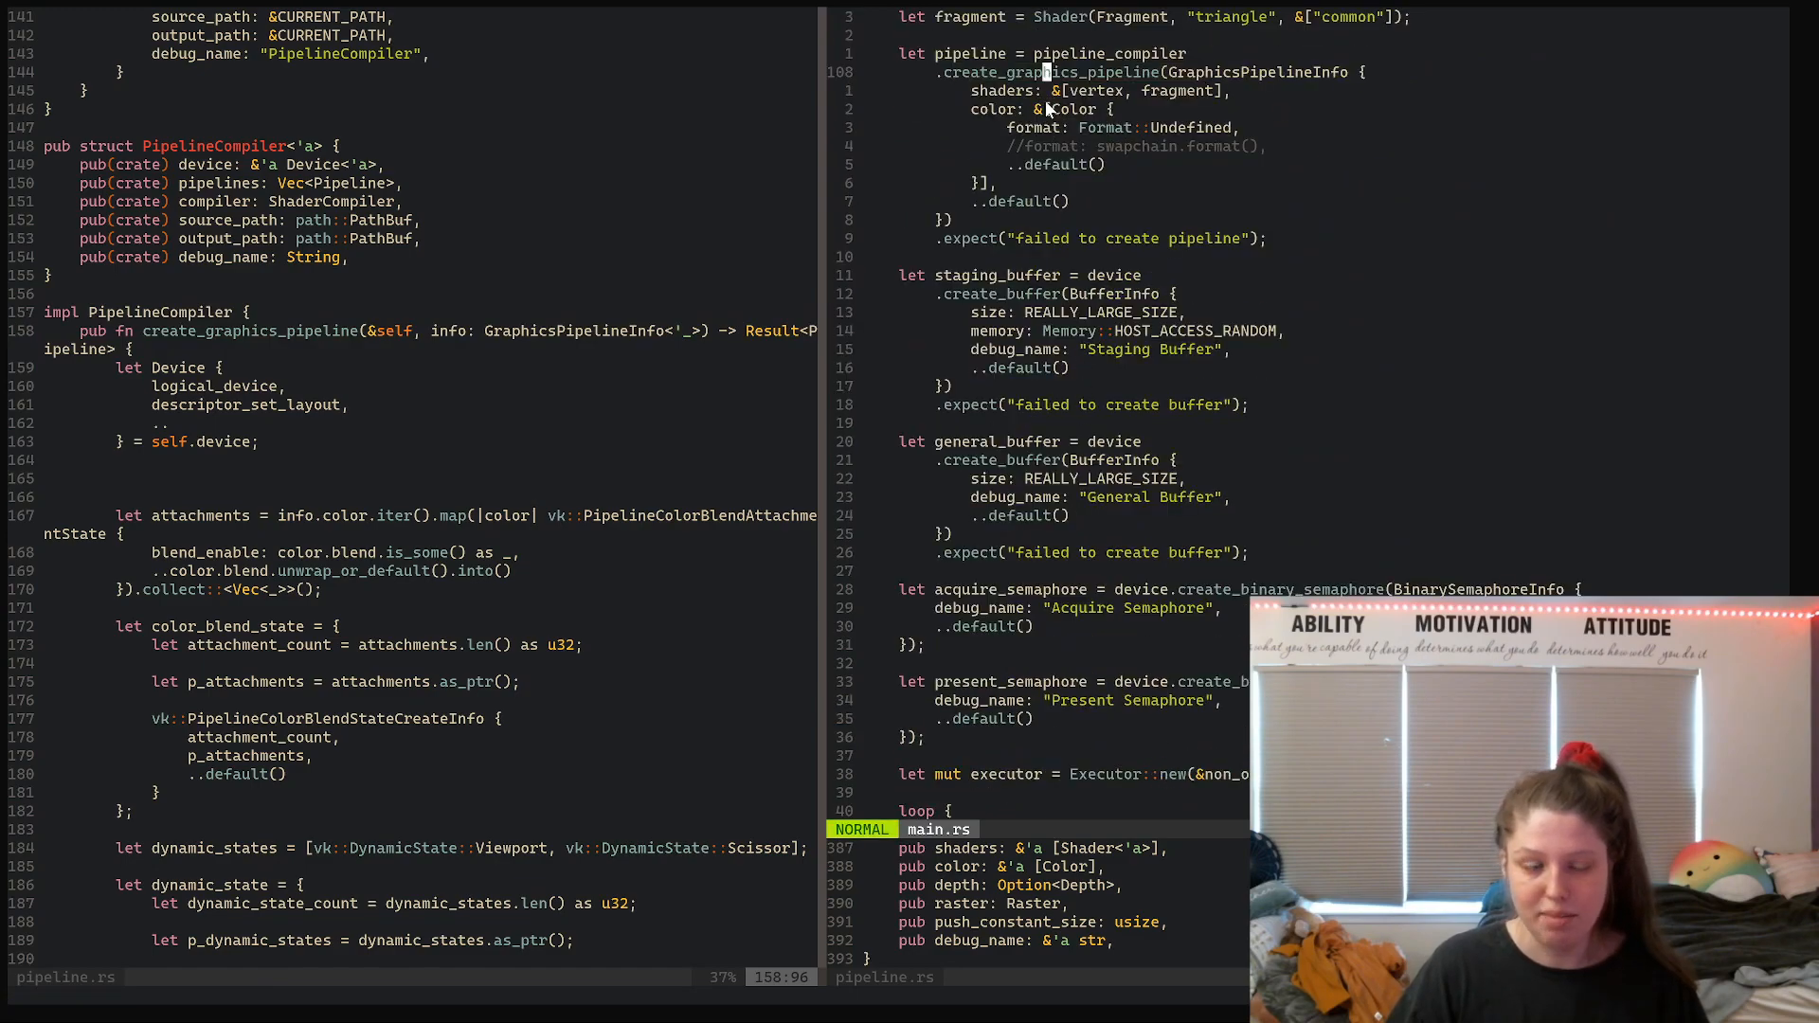
{"action": "scroll", "scroll_direction": "down", "scroll_amount": 3}
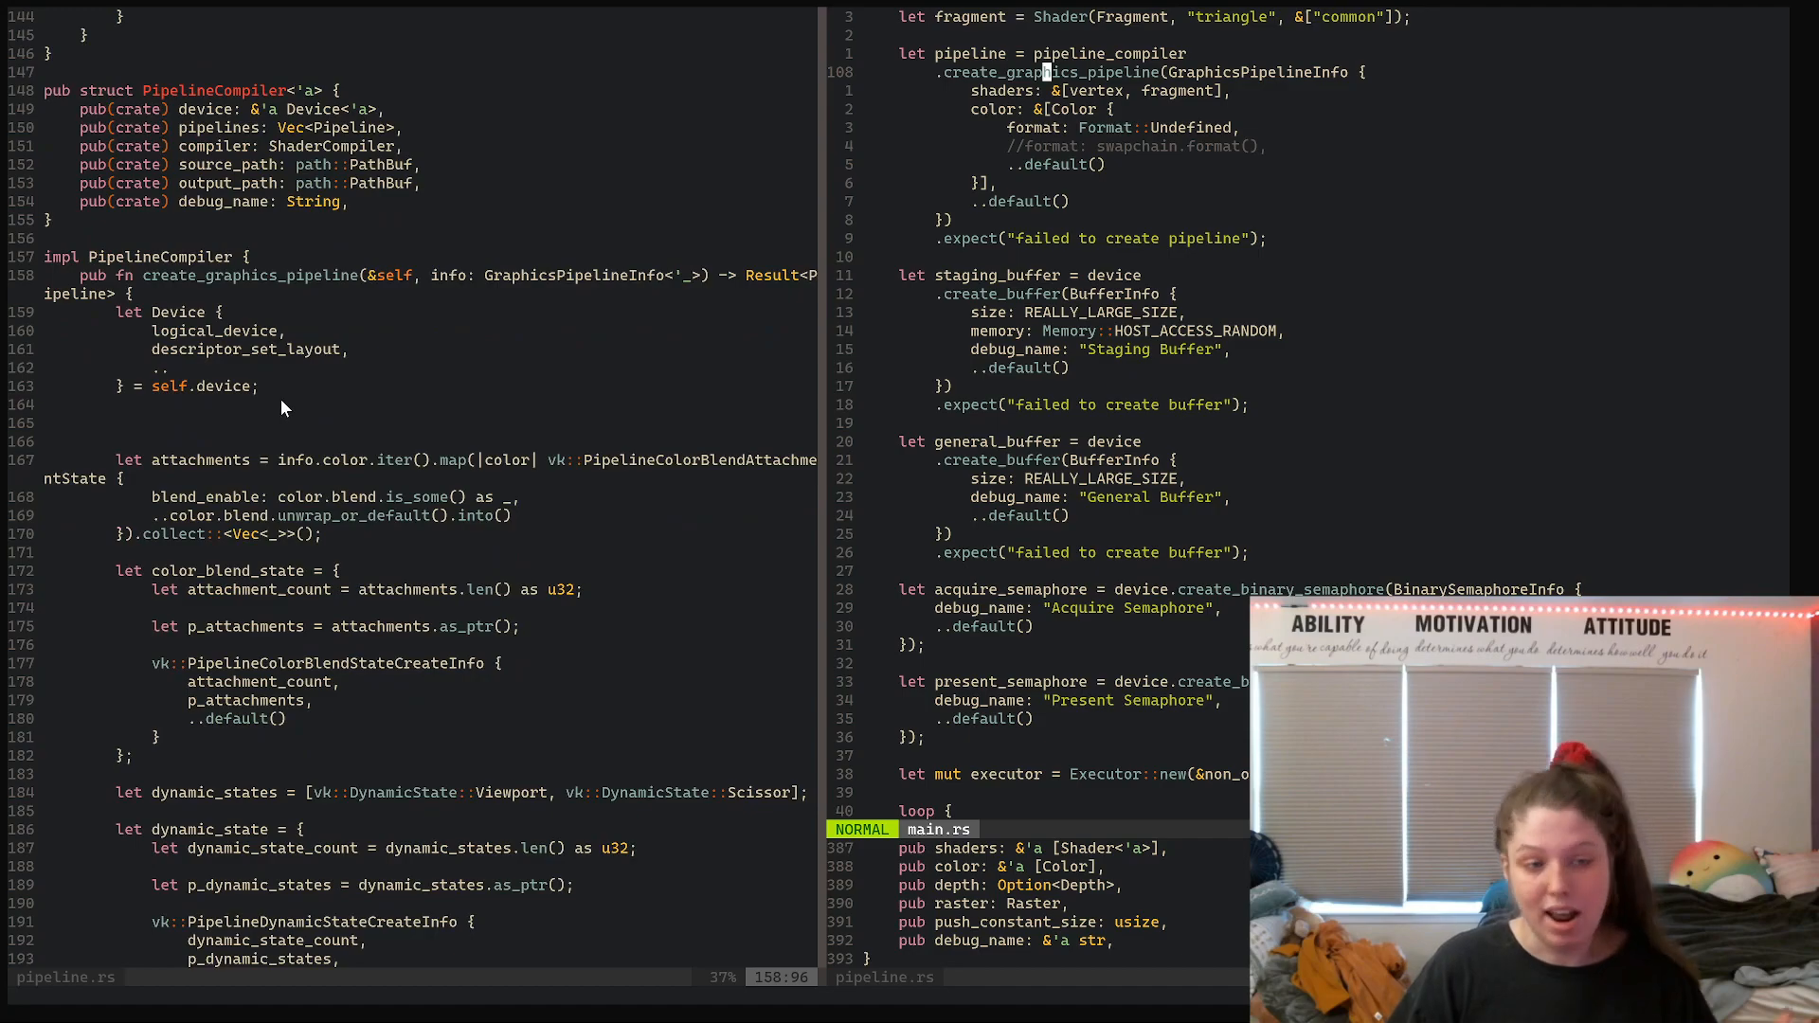
{"action": "scroll", "scroll_direction": "down", "scroll_amount": 3}
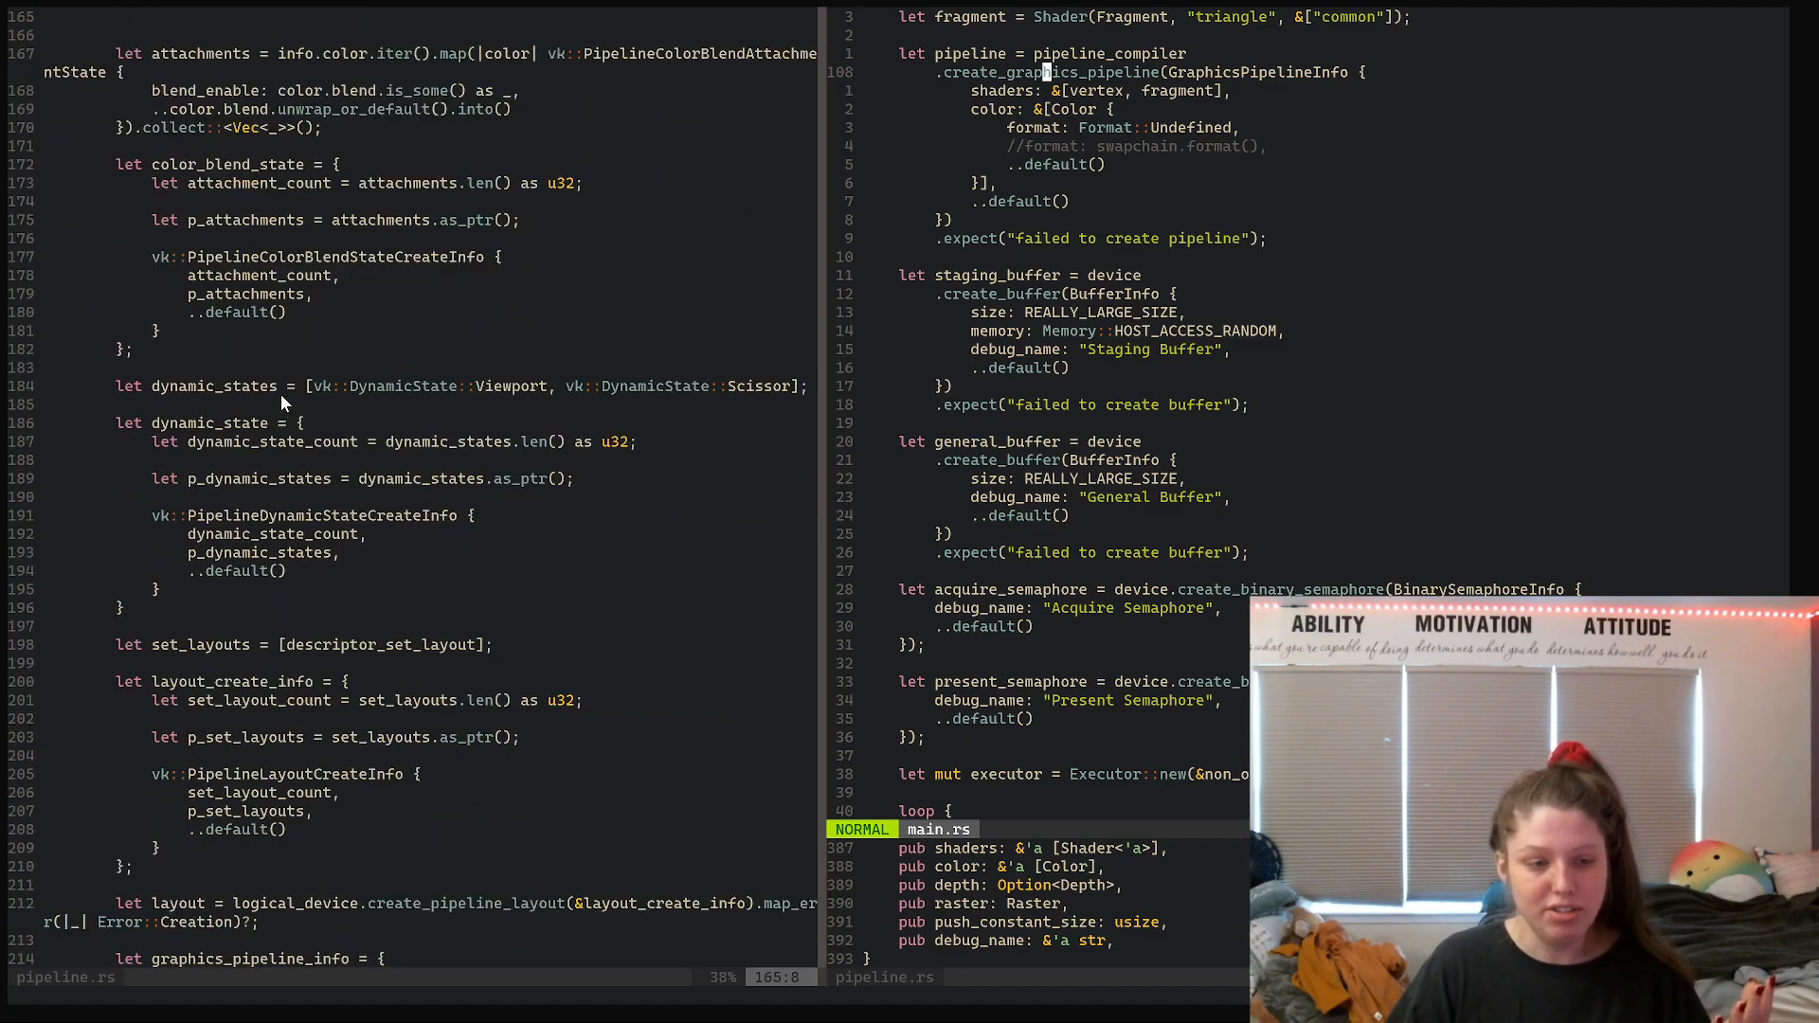
{"action": "scroll", "scroll_direction": "up", "scroll_amount": 3}
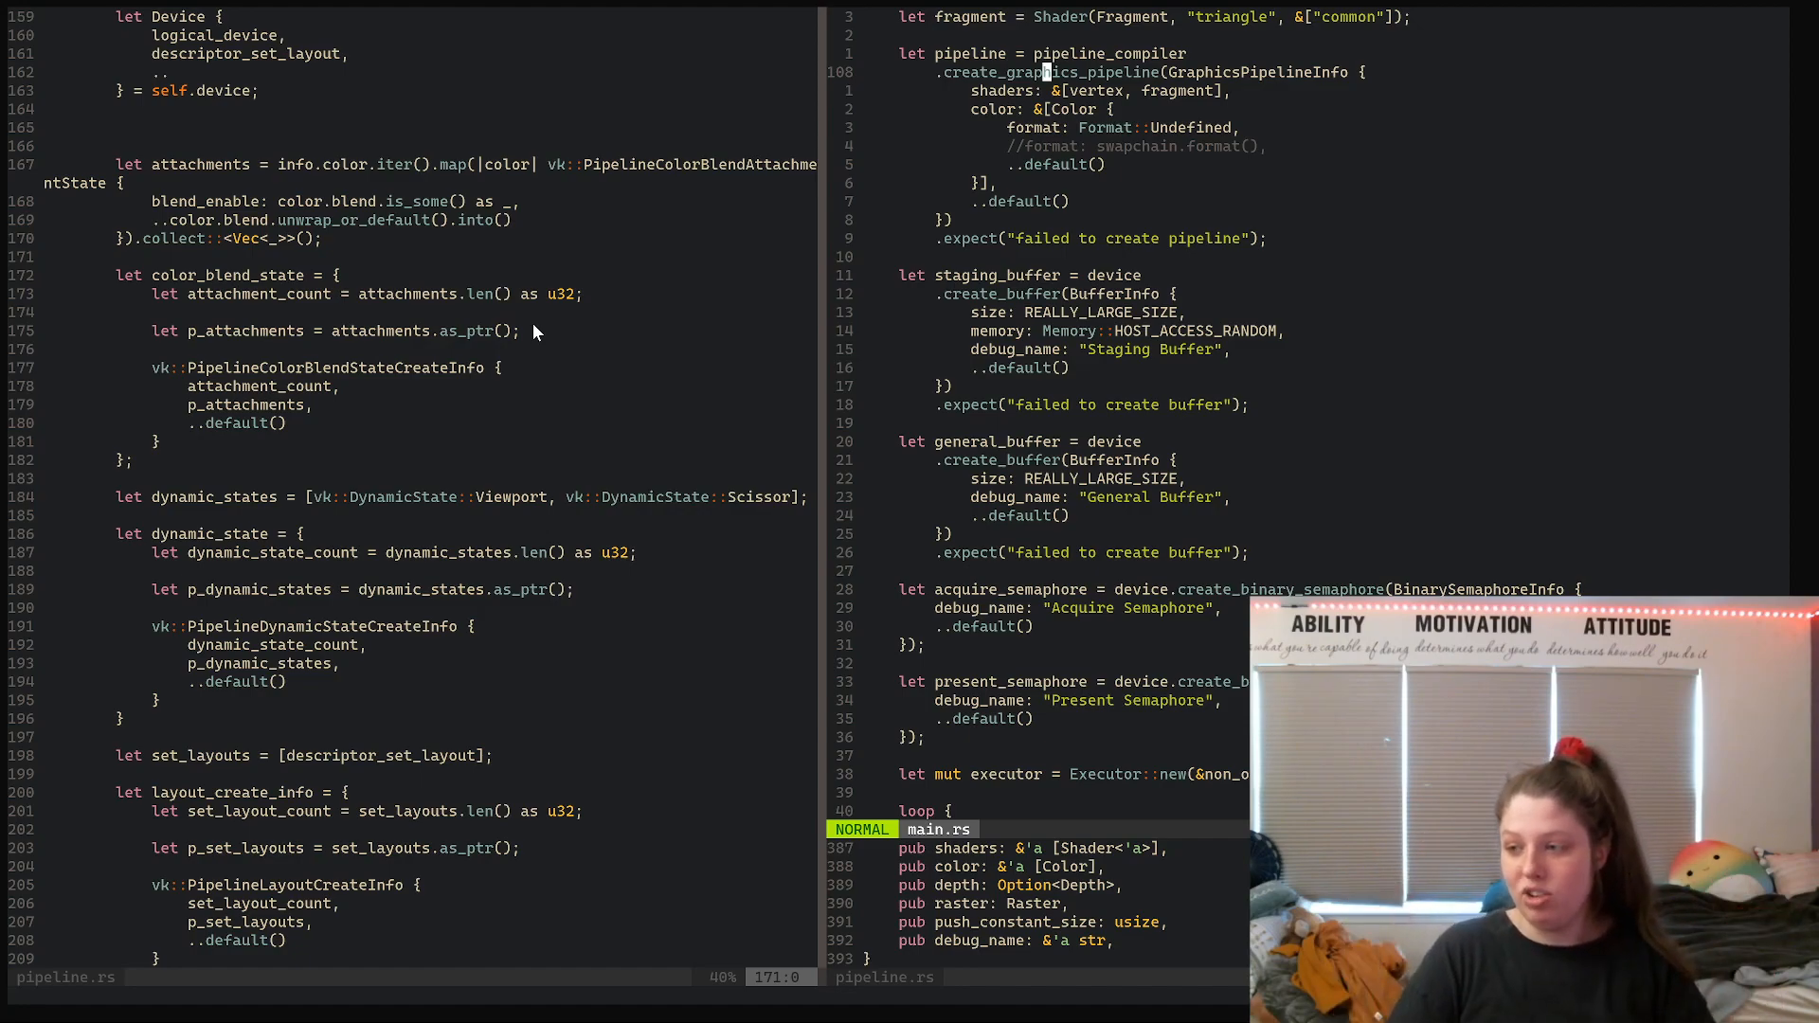
{"action": "mouse_move", "coordinate": [644, 337]}
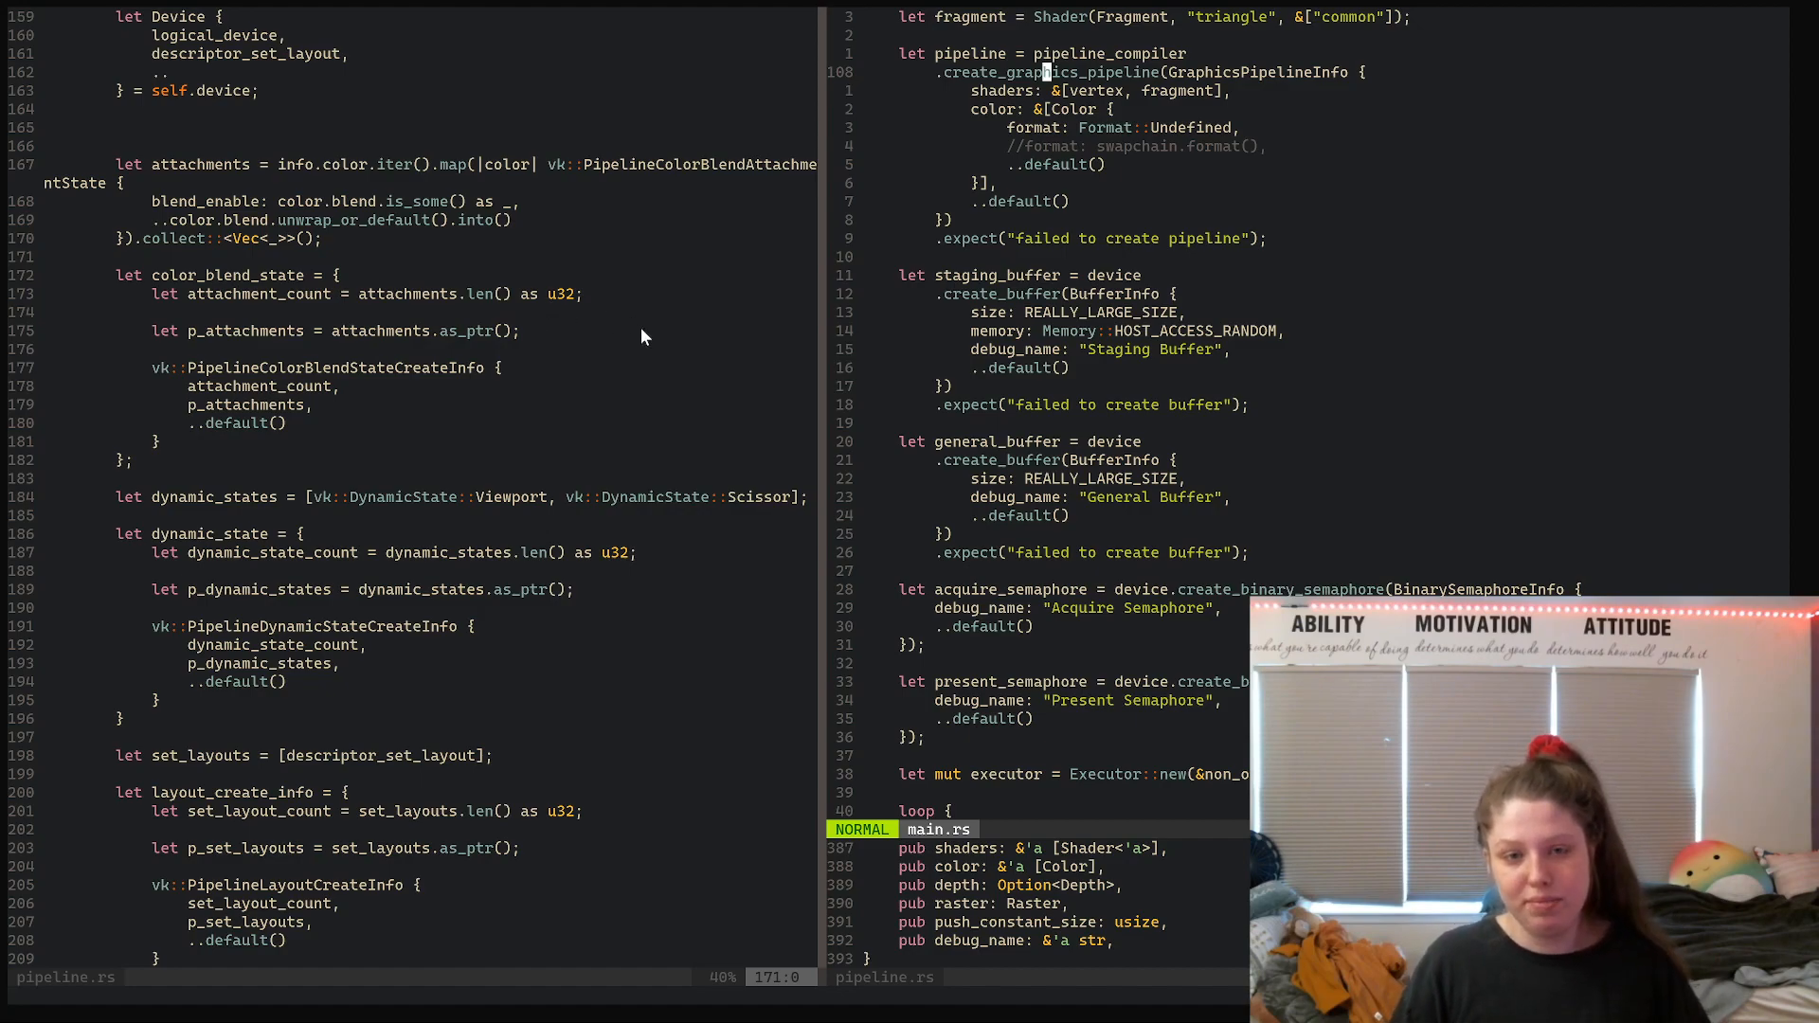